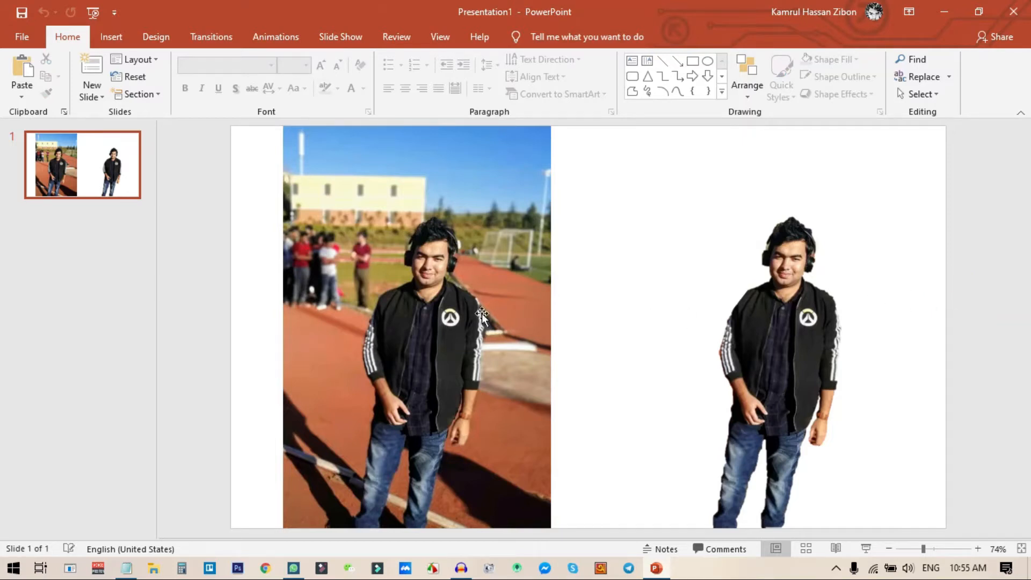
{"action": "mouse_move", "coordinate": [463, 325]}
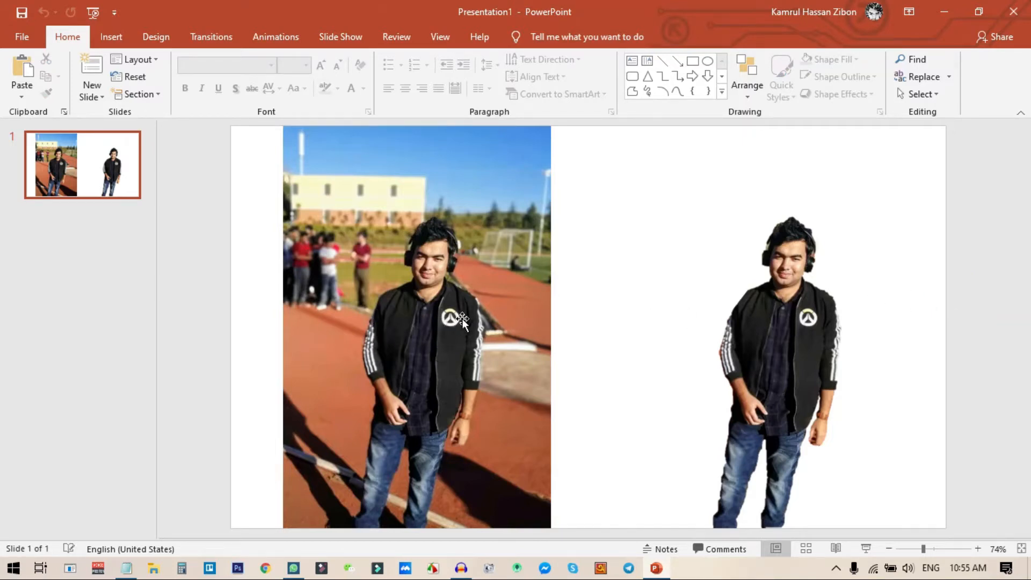
{"action": "mouse_move", "coordinate": [852, 299]}
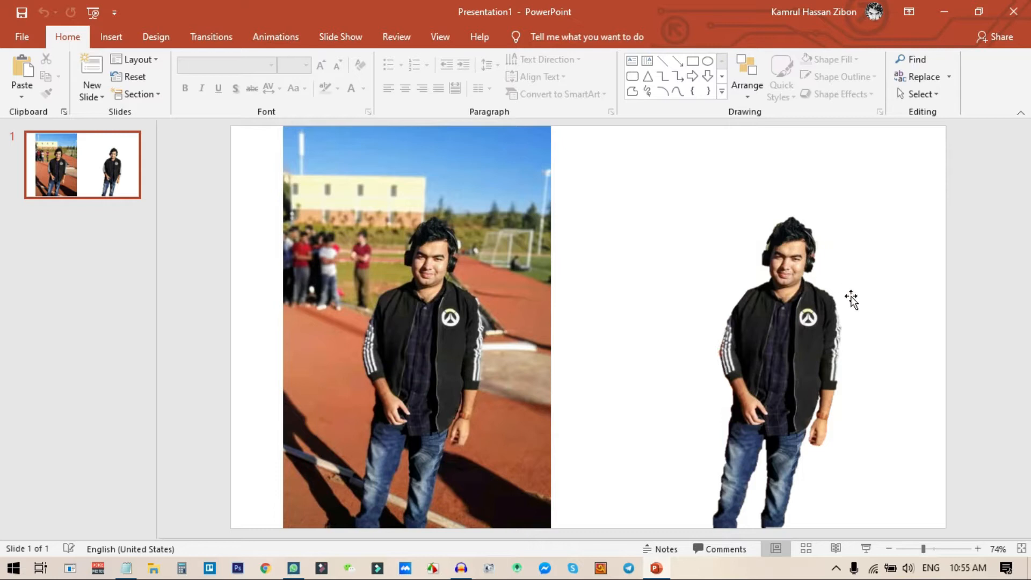
{"action": "mouse_move", "coordinate": [858, 286]}
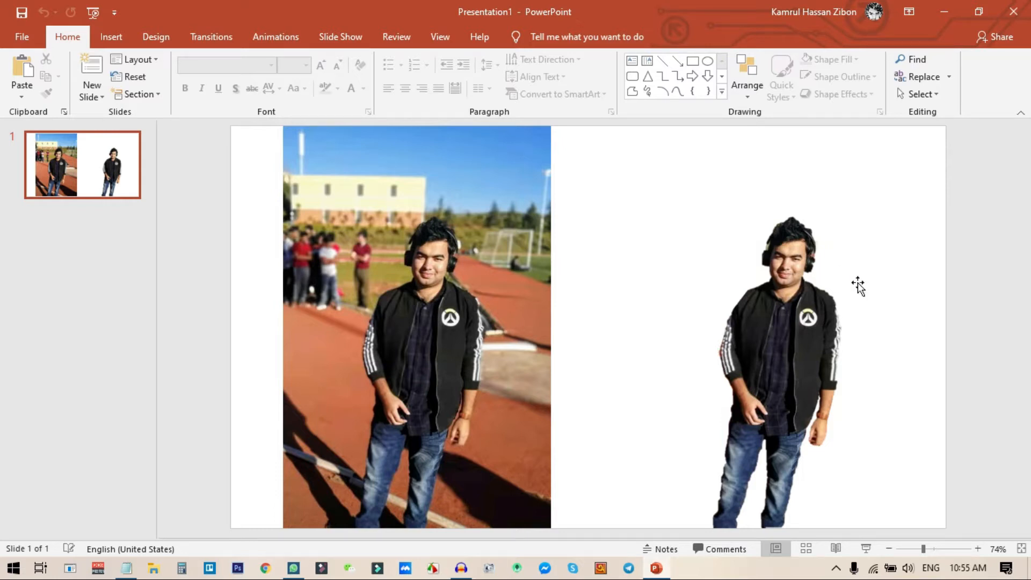
{"action": "mouse_move", "coordinate": [826, 411]}
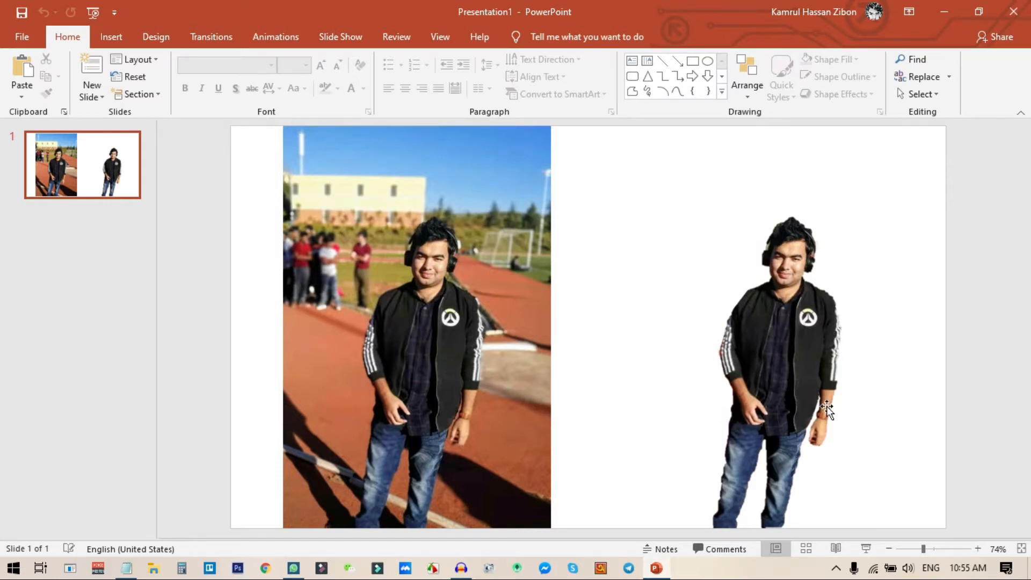
{"action": "mouse_move", "coordinate": [502, 307]}
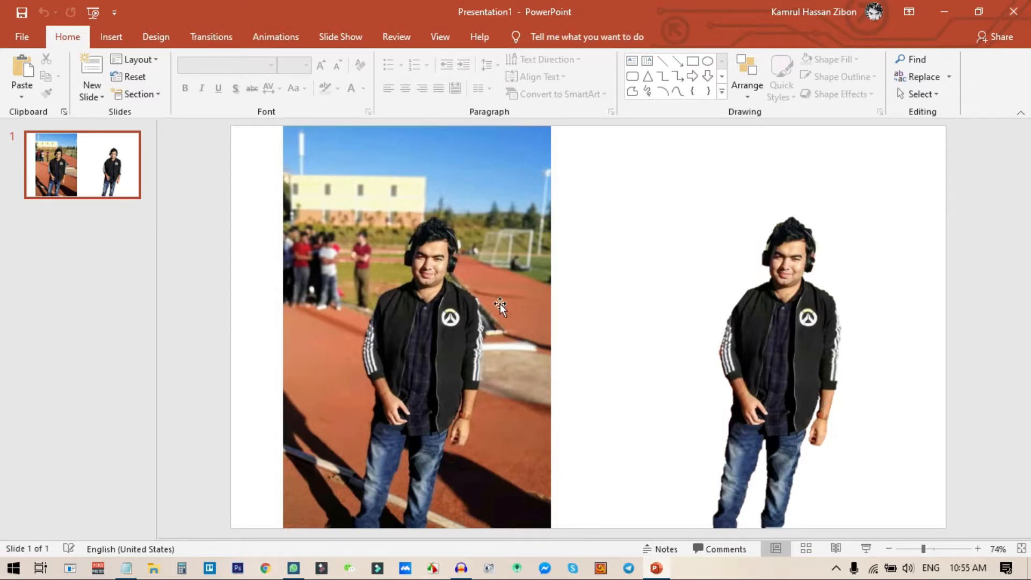
{"action": "mouse_move", "coordinate": [525, 347]}
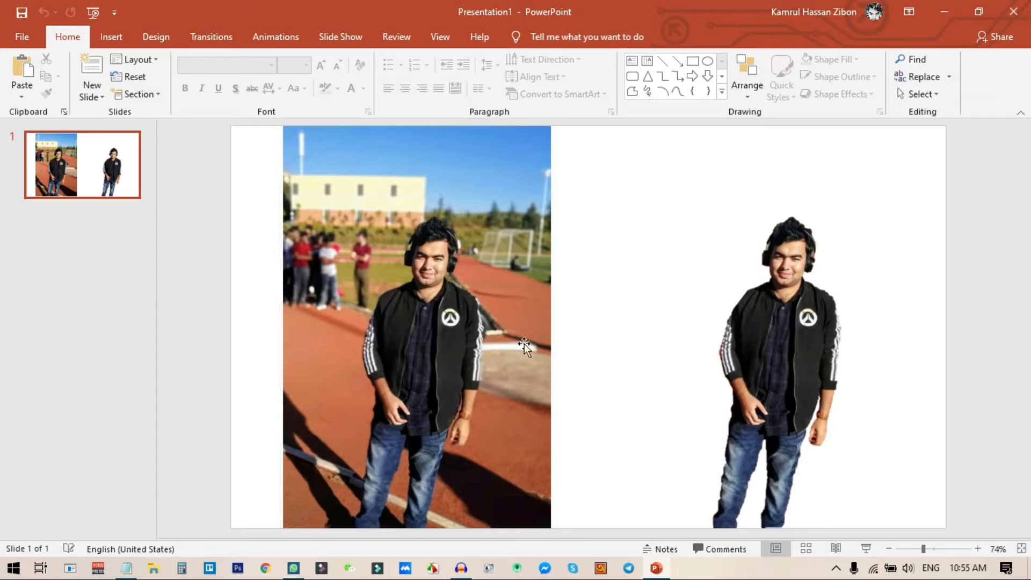
{"action": "mouse_move", "coordinate": [762, 378]}
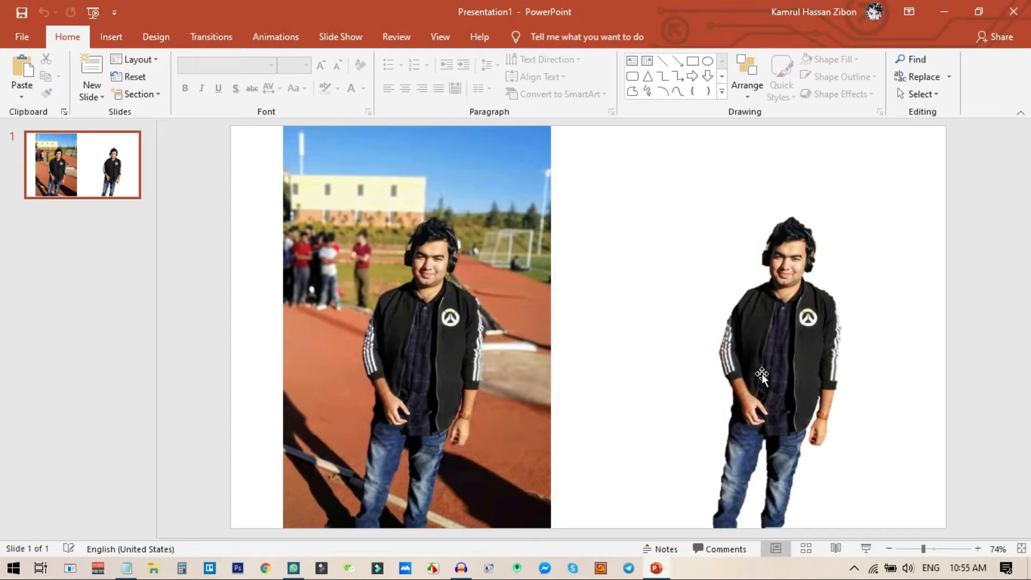
{"action": "mouse_move", "coordinate": [755, 376]}
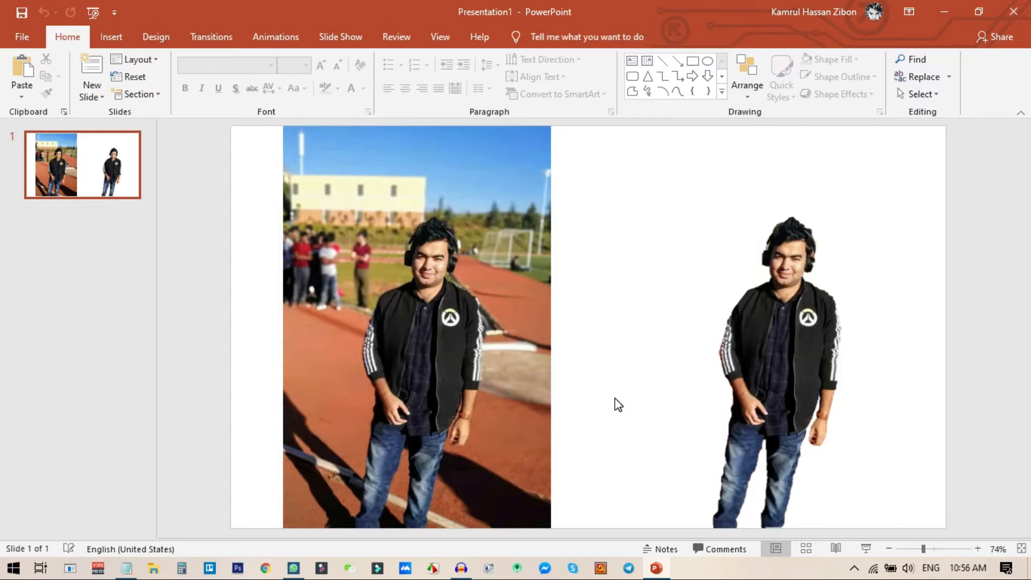
{"action": "mouse_move", "coordinate": [778, 353]}
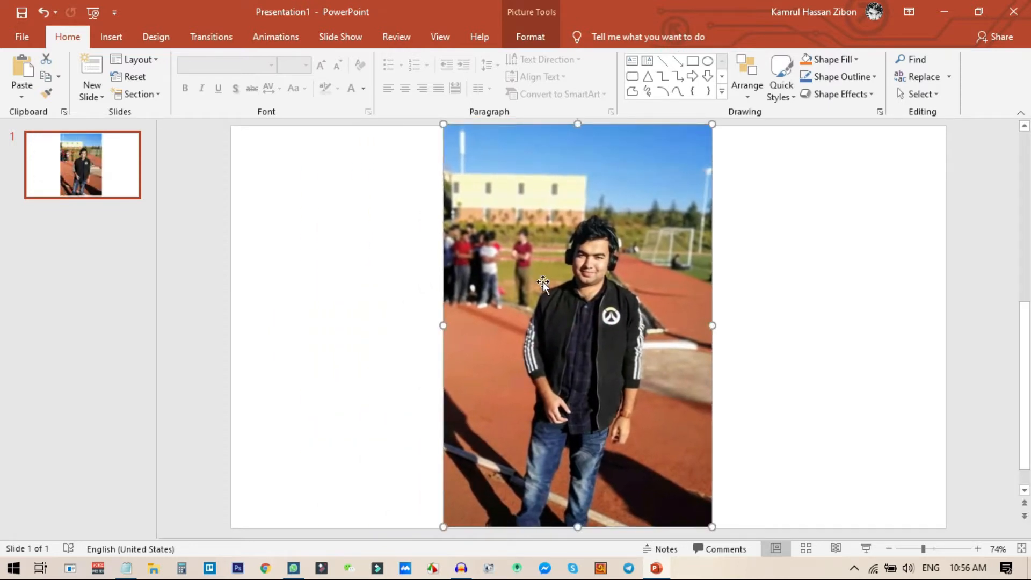
{"action": "mouse_move", "coordinate": [584, 247]}
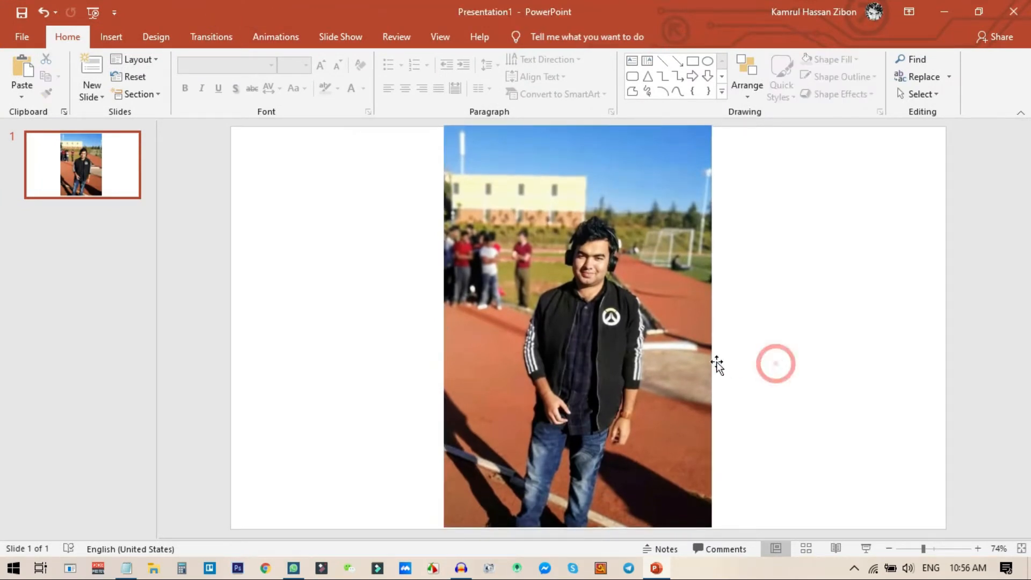
{"action": "mouse_move", "coordinate": [680, 359]}
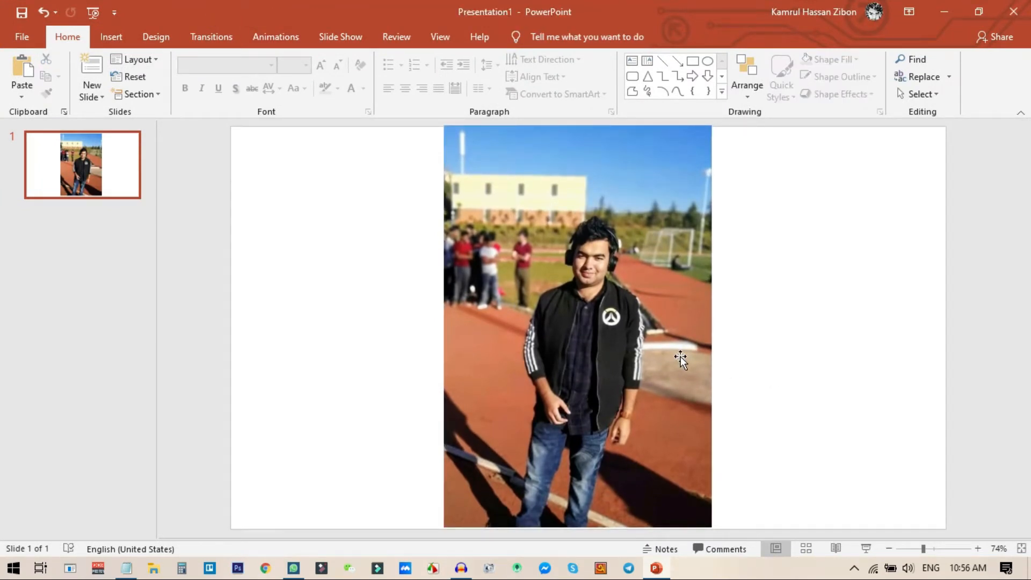
Select the original outdoor photo left alone at the slide centre.
{"action": "left_click", "coordinate": [578, 309]}
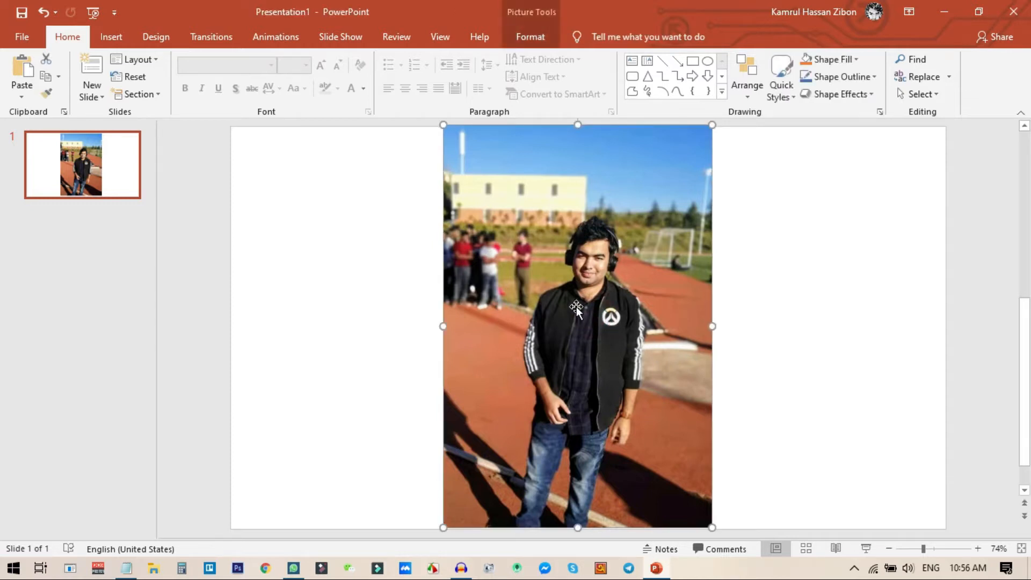
{"action": "mouse_move", "coordinate": [651, 322]}
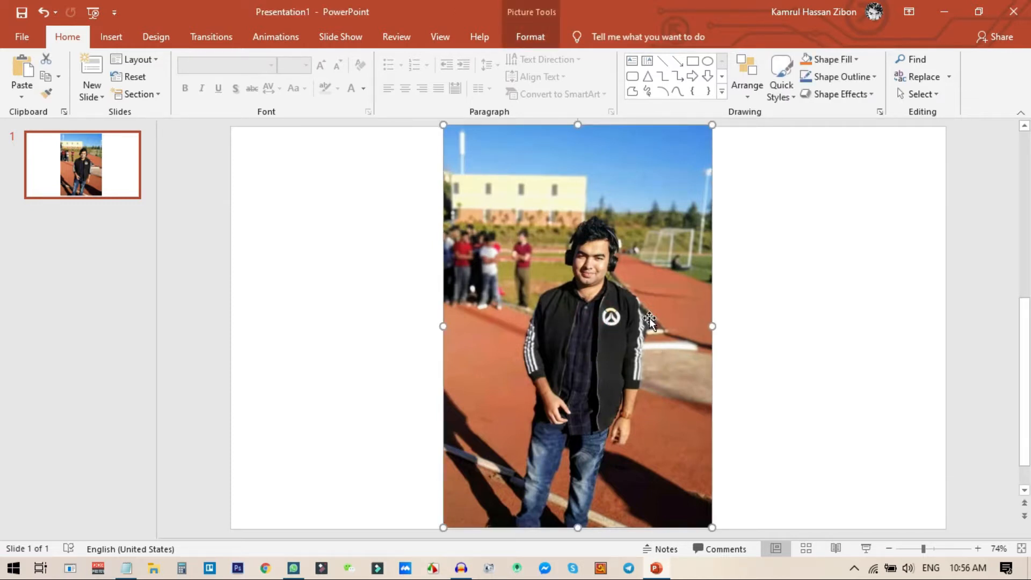
{"action": "mouse_move", "coordinate": [539, 69]}
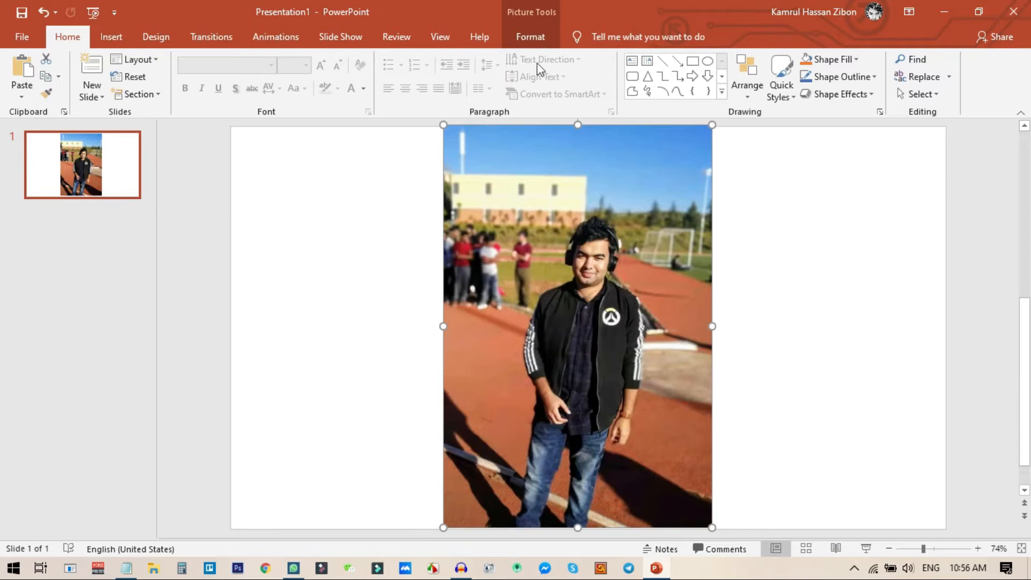
Switch to the Picture Tools Format ribbon for the selected photo.
{"action": "left_click", "coordinate": [529, 37]}
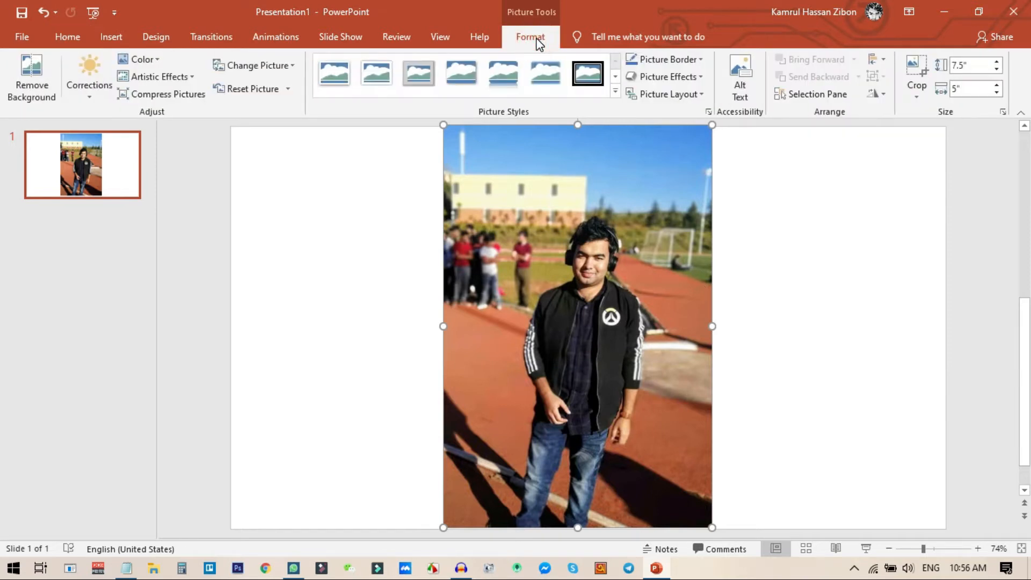
{"action": "mouse_move", "coordinate": [916, 75]}
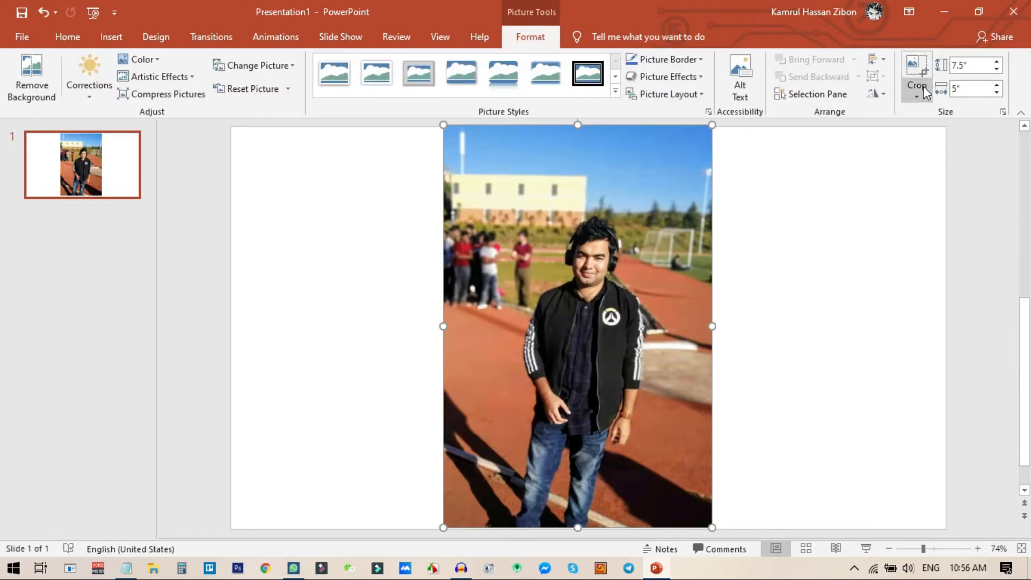
{"action": "mouse_move", "coordinate": [555, 414]}
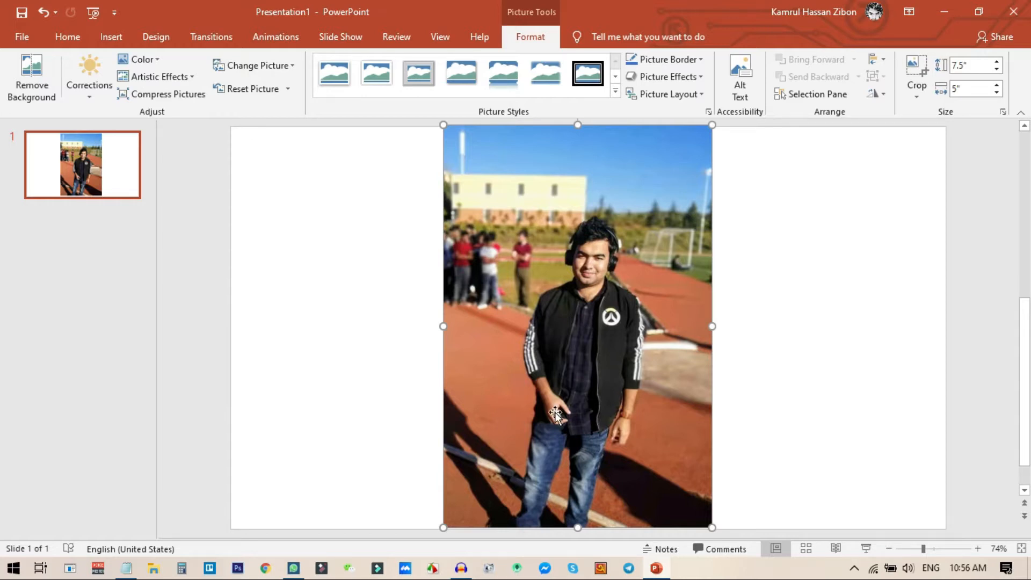
{"action": "mouse_move", "coordinate": [474, 467]}
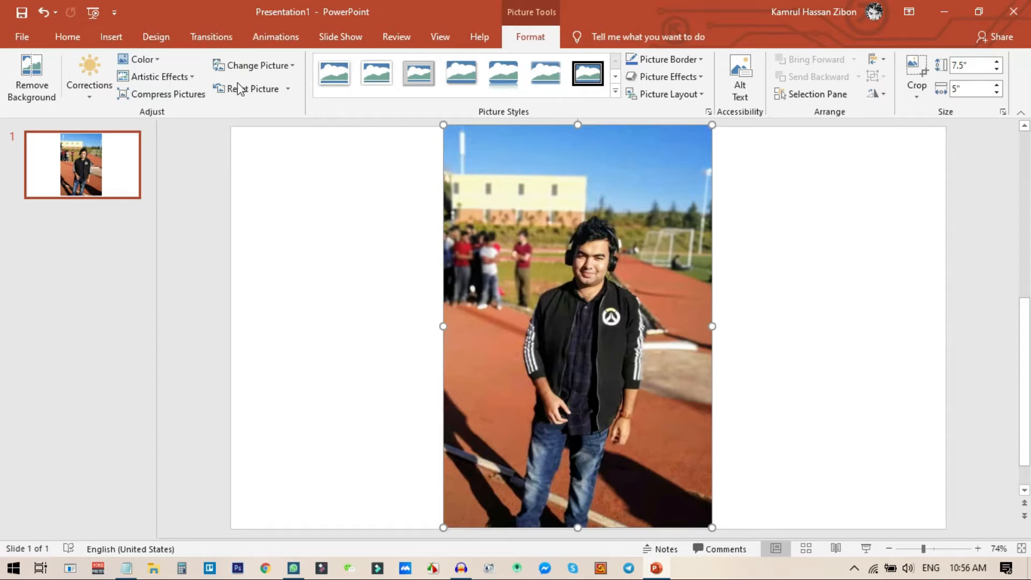
{"action": "mouse_move", "coordinate": [31, 77]}
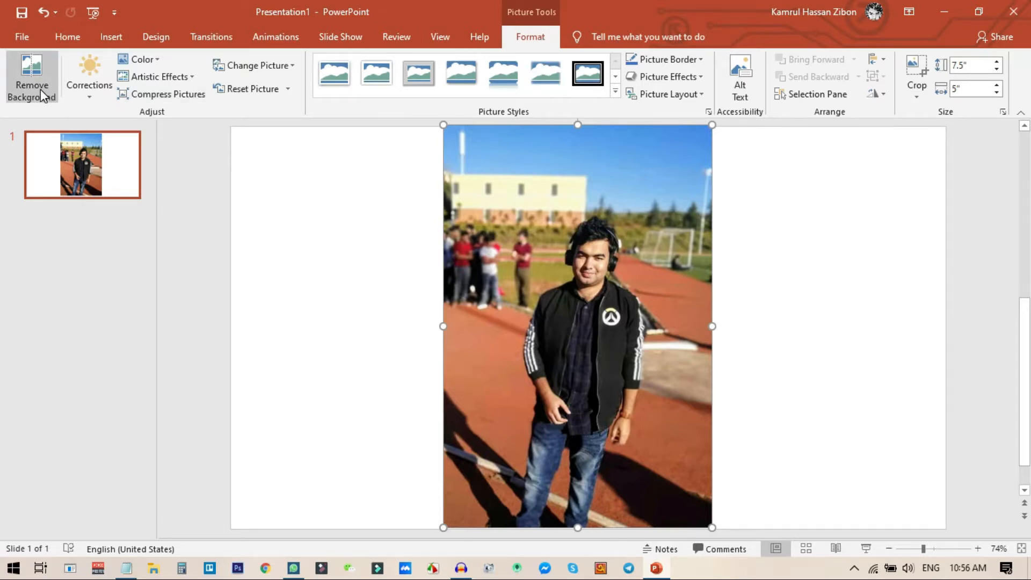
{"action": "mouse_move", "coordinate": [31, 78]}
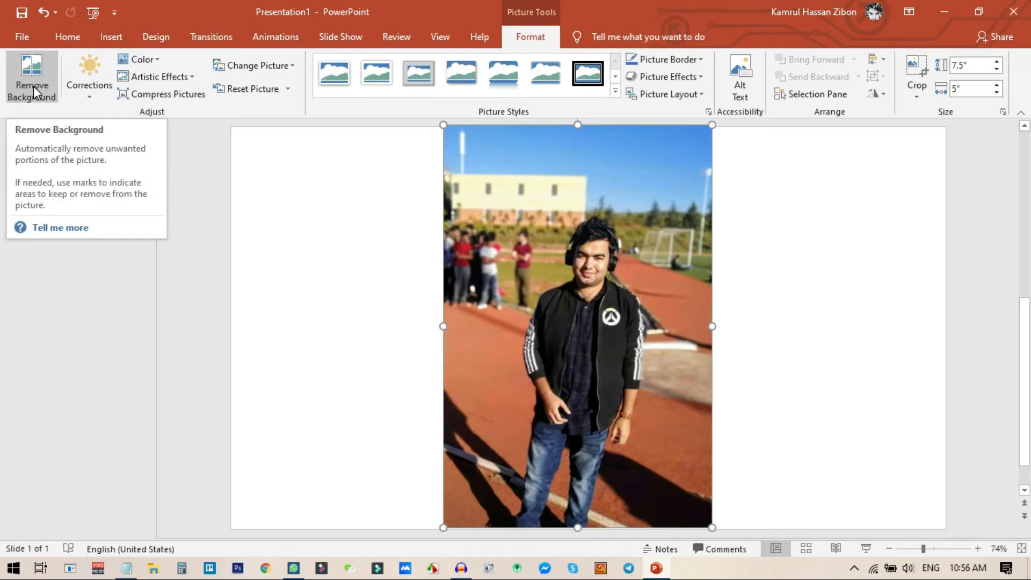
Start Remove Background on the photo, entering background removal mode.
{"action": "left_click", "coordinate": [31, 75]}
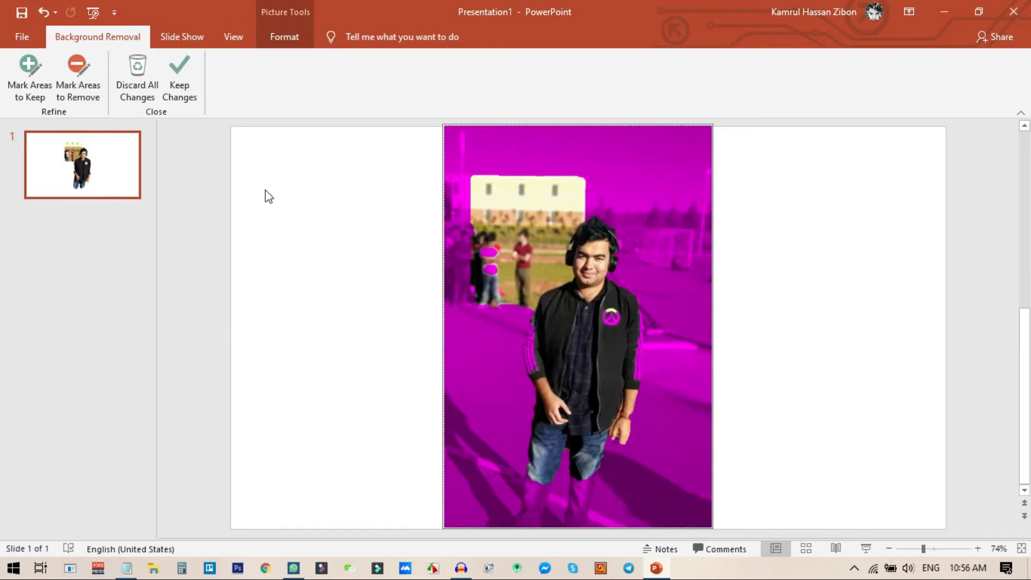
{"action": "mouse_move", "coordinate": [472, 169]}
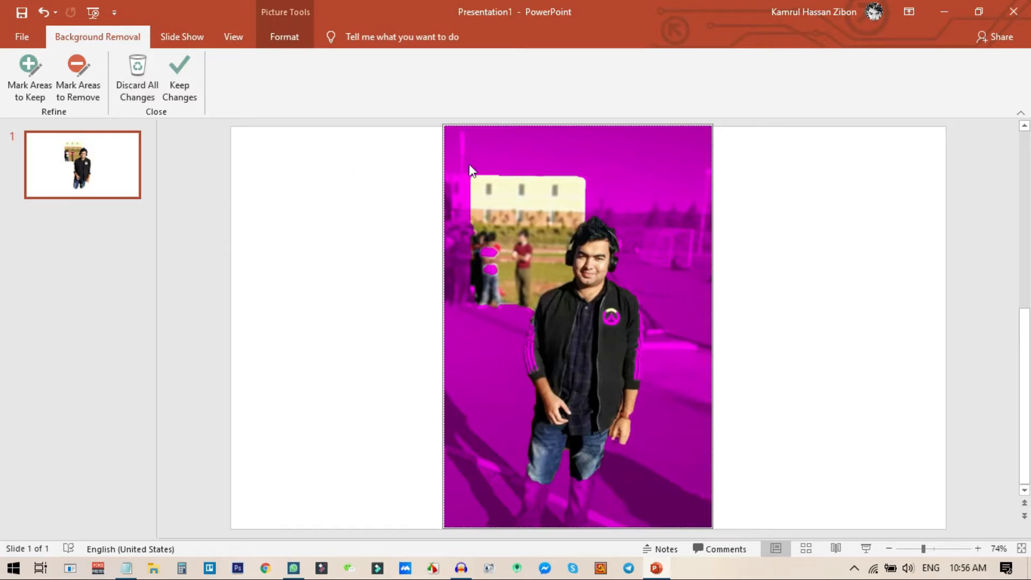
{"action": "mouse_move", "coordinate": [604, 421]}
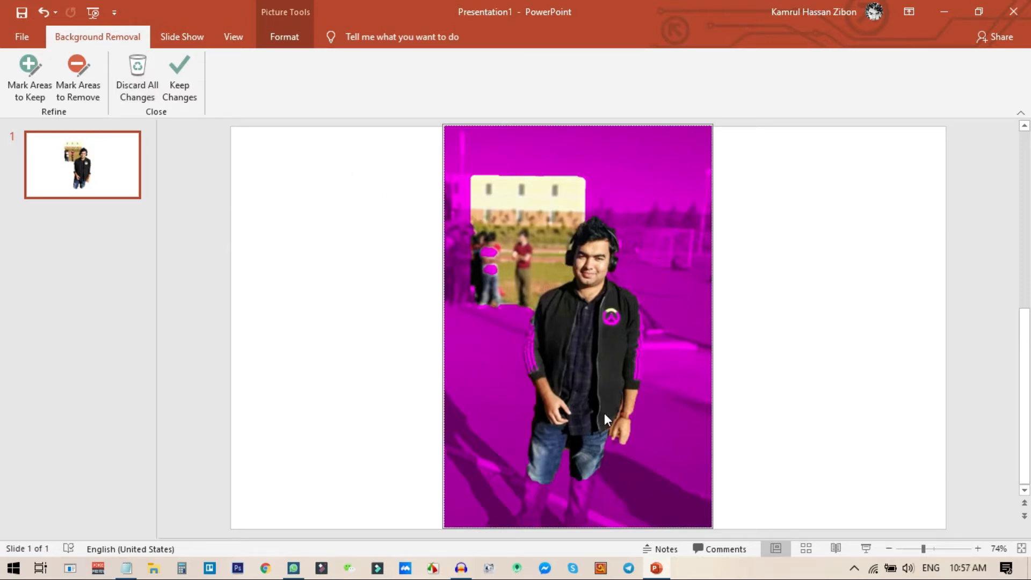
{"action": "mouse_move", "coordinate": [663, 194]}
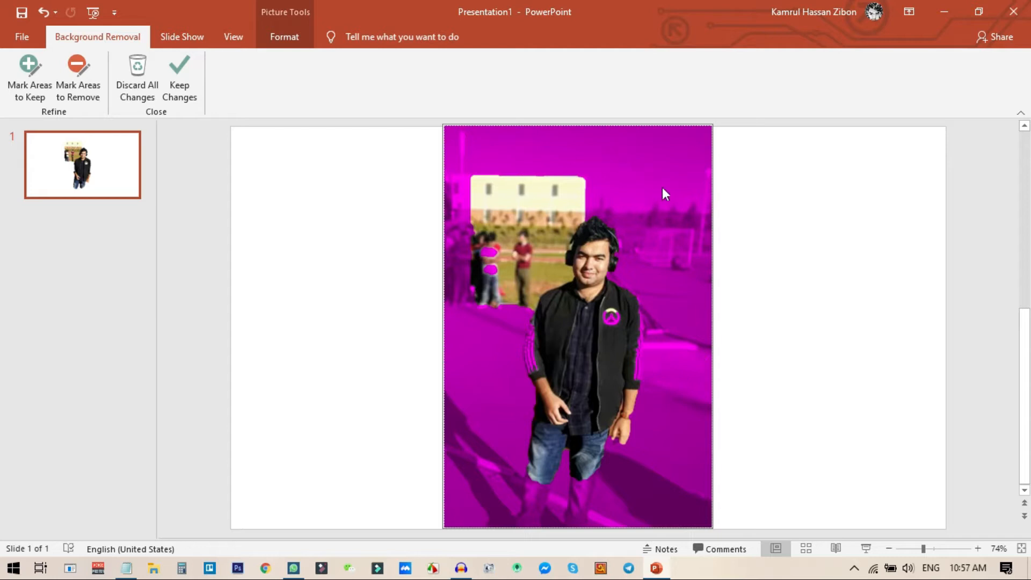
{"action": "mouse_move", "coordinate": [683, 306]}
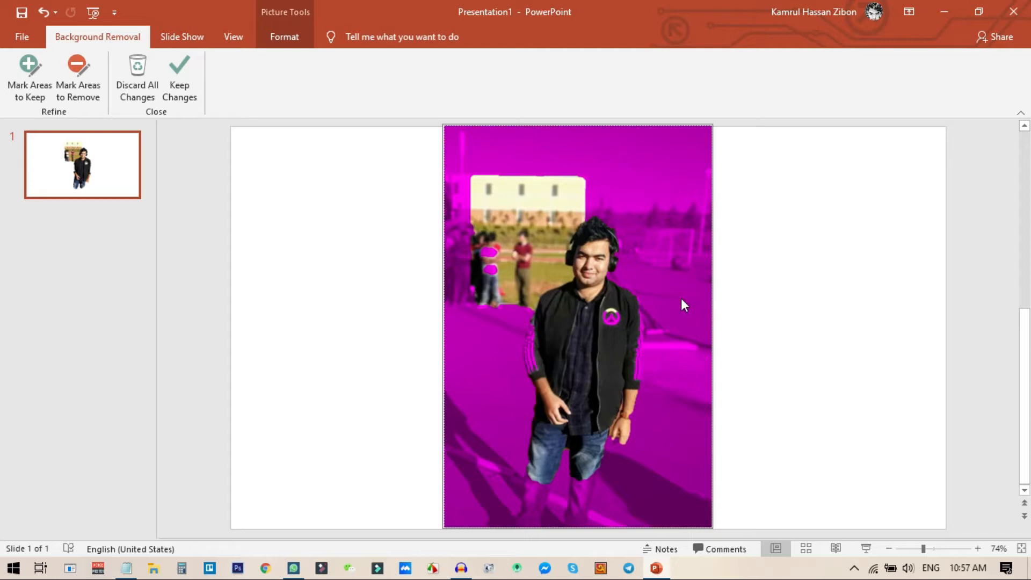
{"action": "mouse_move", "coordinate": [679, 318]}
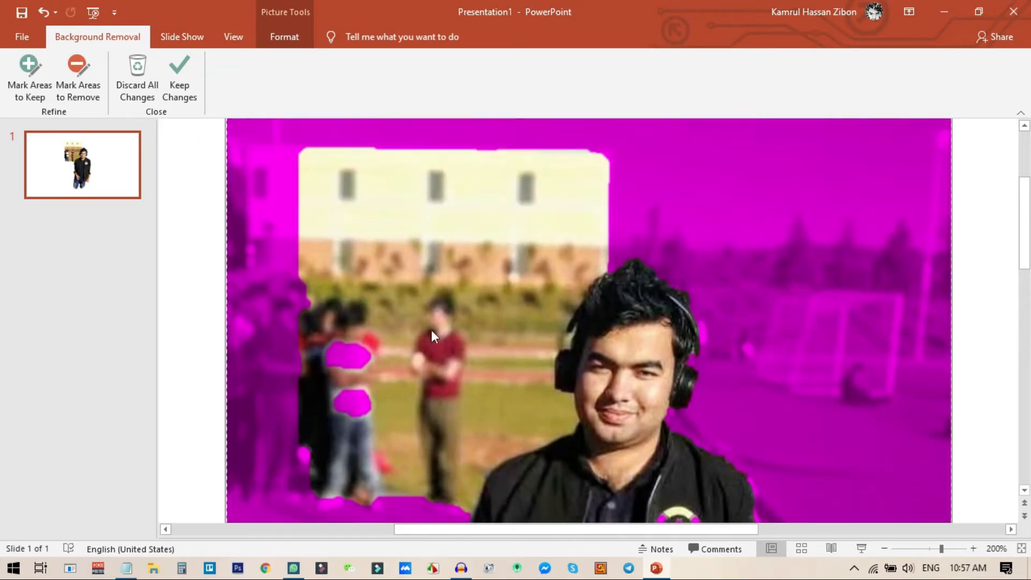
{"action": "scroll", "scroll_direction": "down", "scroll_amount": 3}
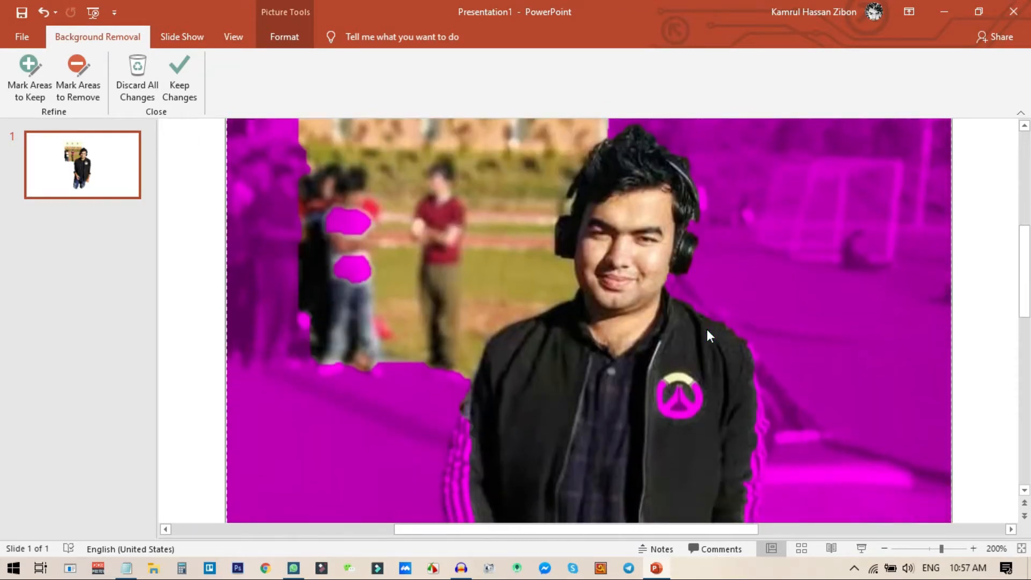
{"action": "scroll", "scroll_direction": "down", "scroll_amount": 3}
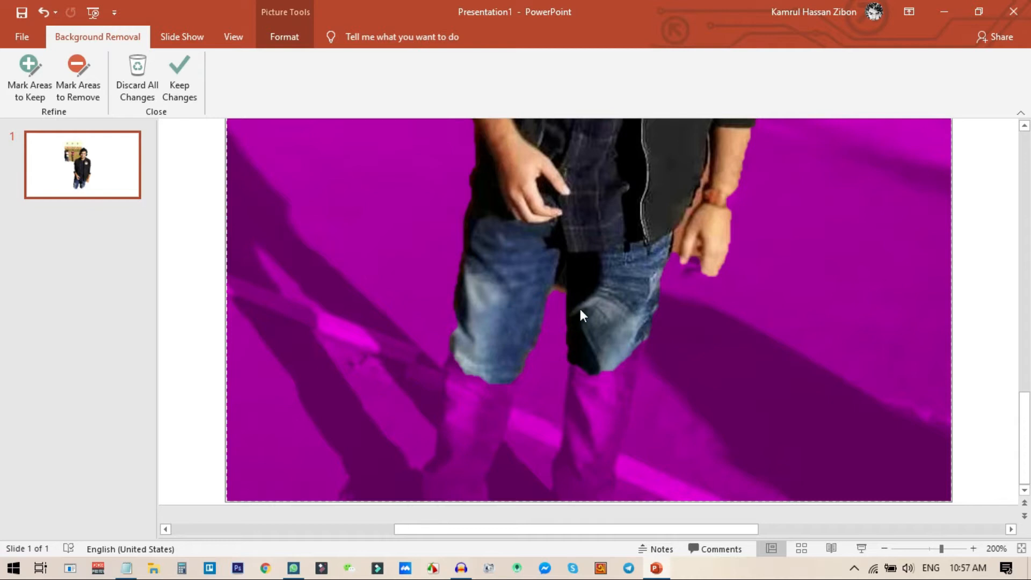
{"action": "scroll", "scroll_direction": "up", "scroll_amount": 3}
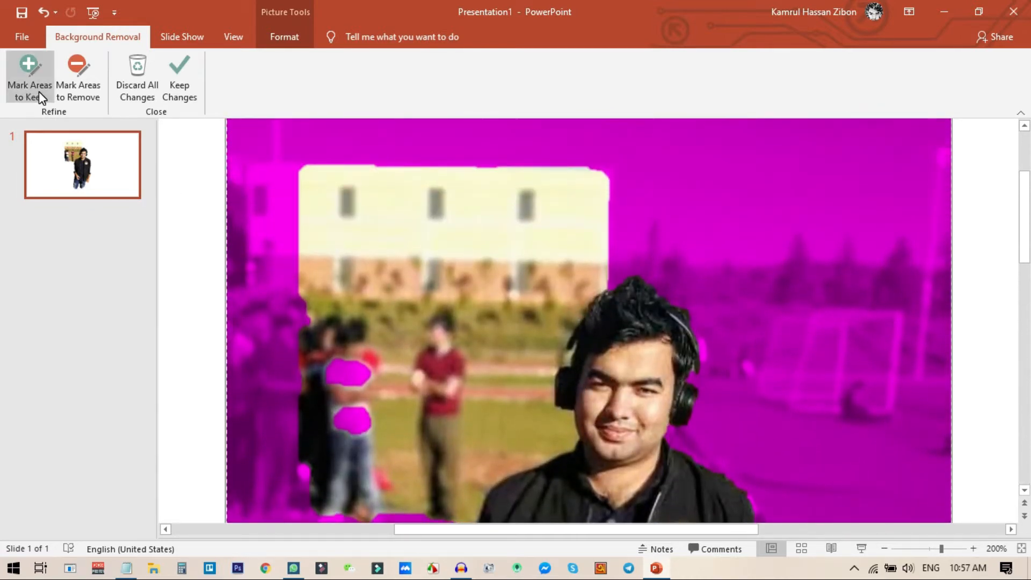
{"action": "mouse_move", "coordinate": [29, 79]}
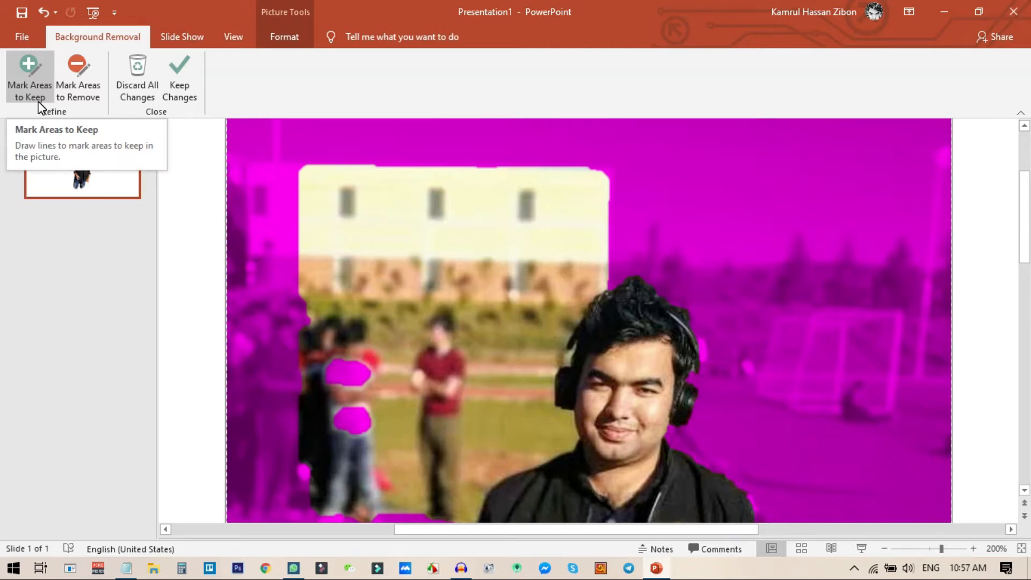
{"action": "mouse_move", "coordinate": [79, 89]}
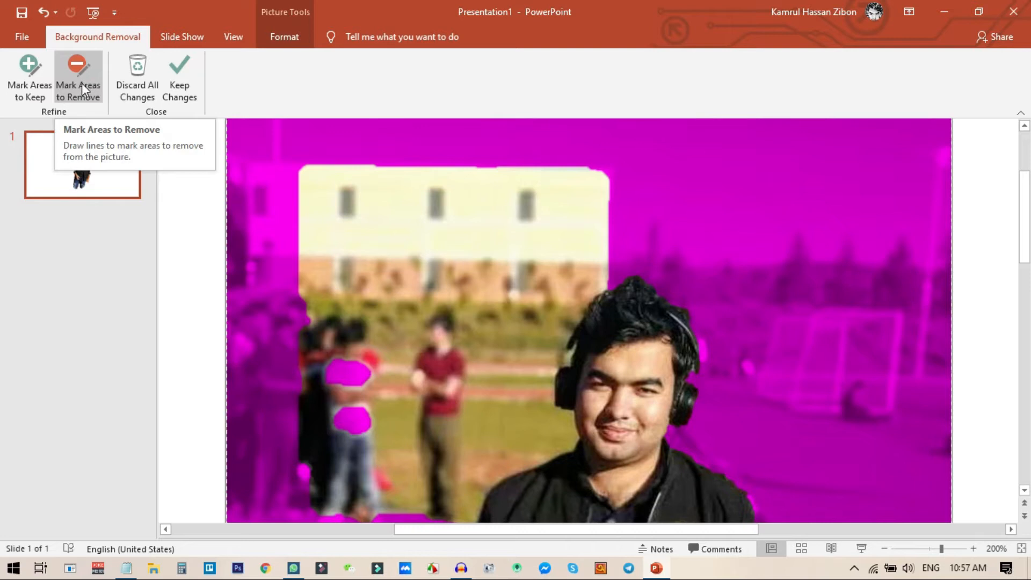
{"action": "mouse_move", "coordinate": [531, 230]}
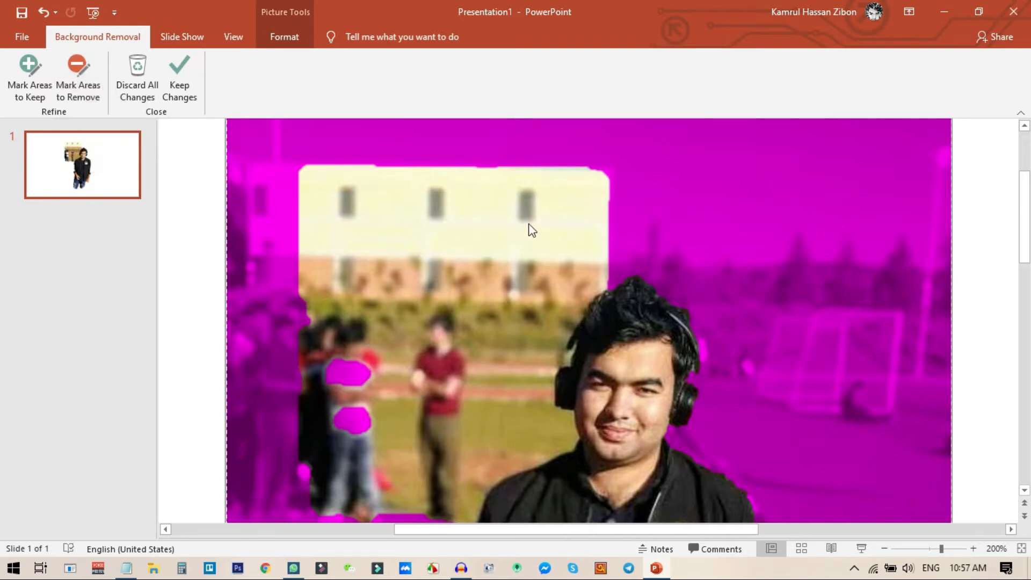
{"action": "mouse_move", "coordinate": [535, 261]}
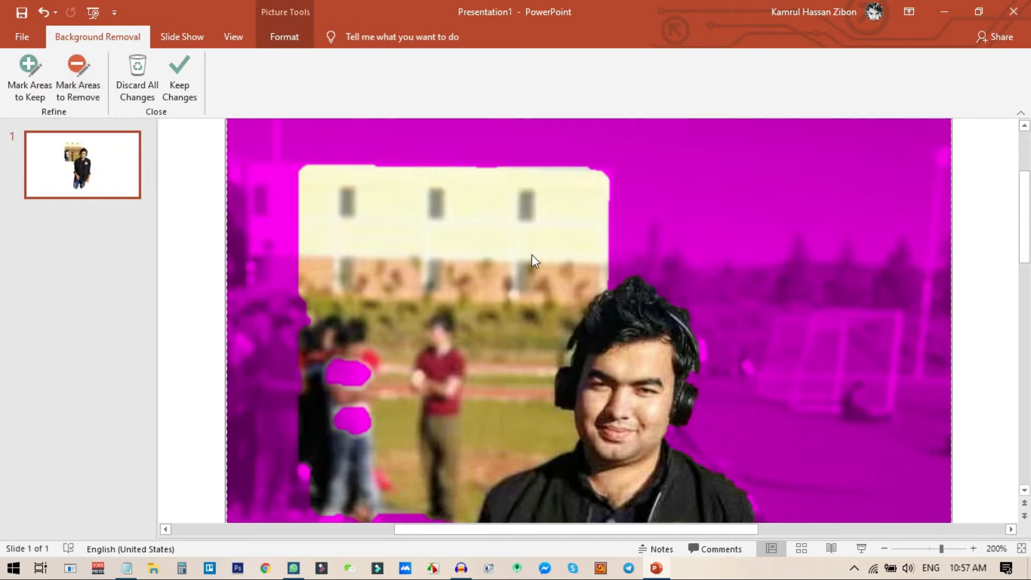
{"action": "mouse_move", "coordinate": [483, 284]}
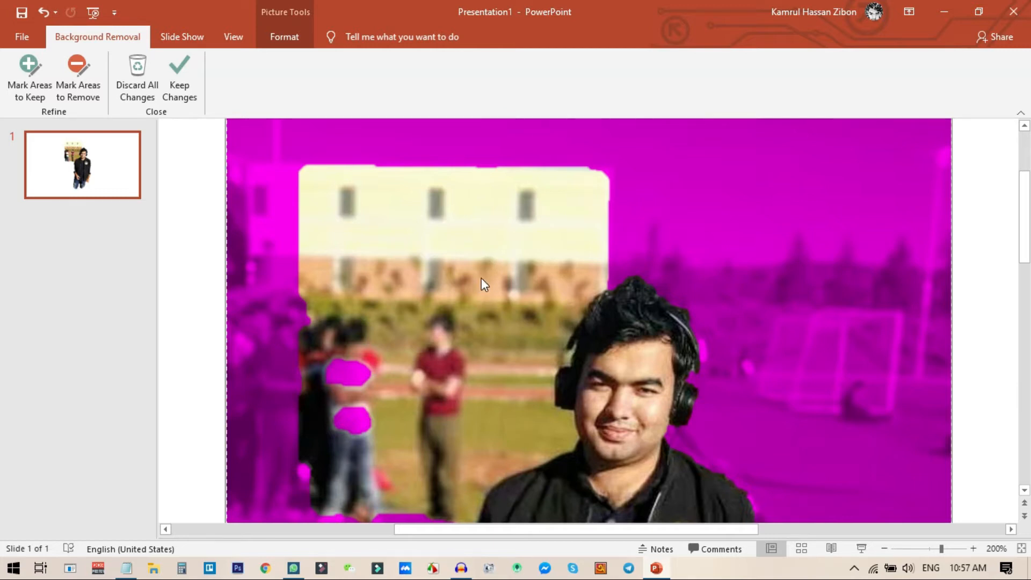
{"action": "mouse_move", "coordinate": [426, 312]}
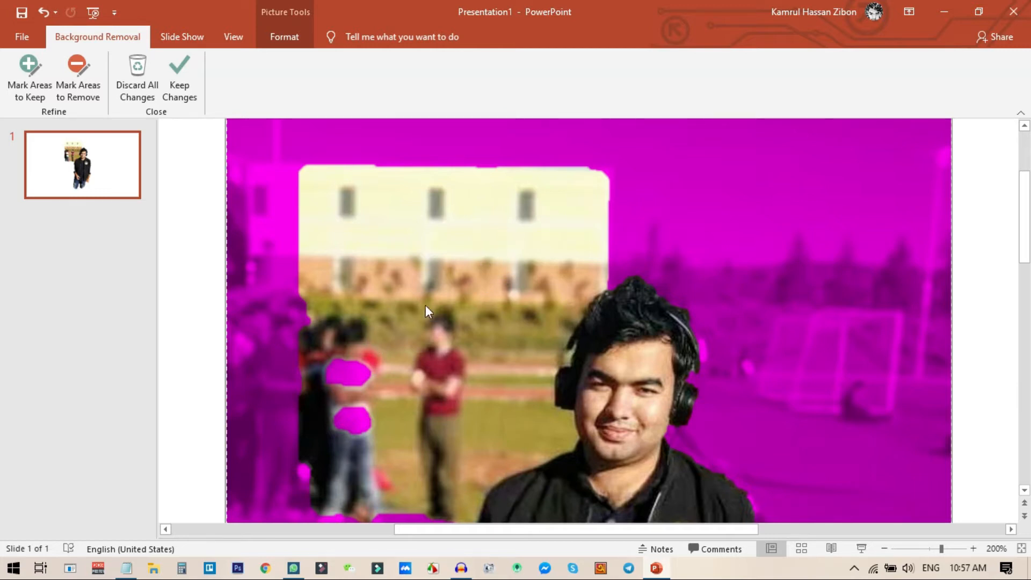
{"action": "mouse_move", "coordinate": [77, 75]}
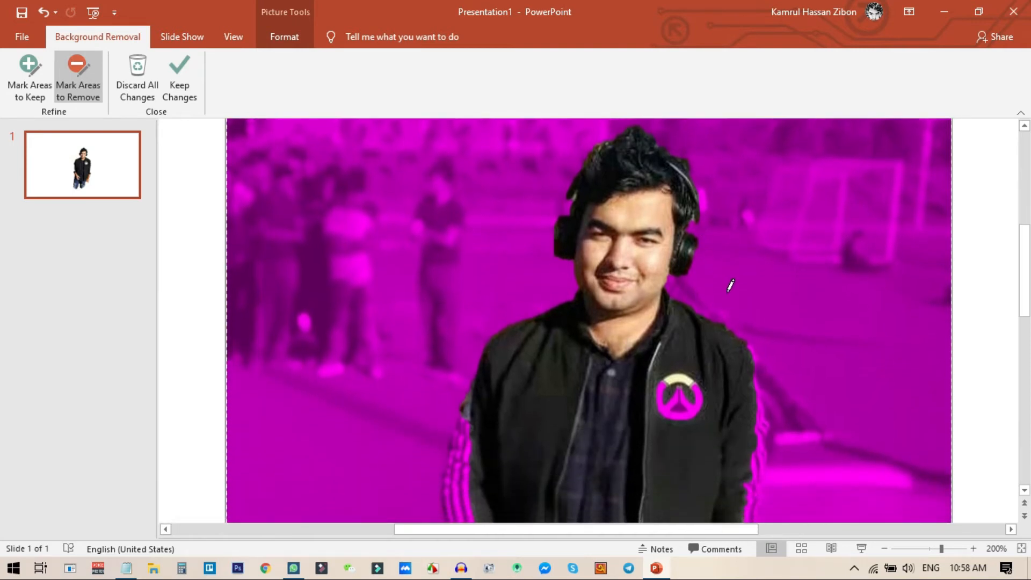
Scroll down the photo to reach the remaining background behind the man.
{"action": "scroll", "scroll_direction": "down", "scroll_amount": 3}
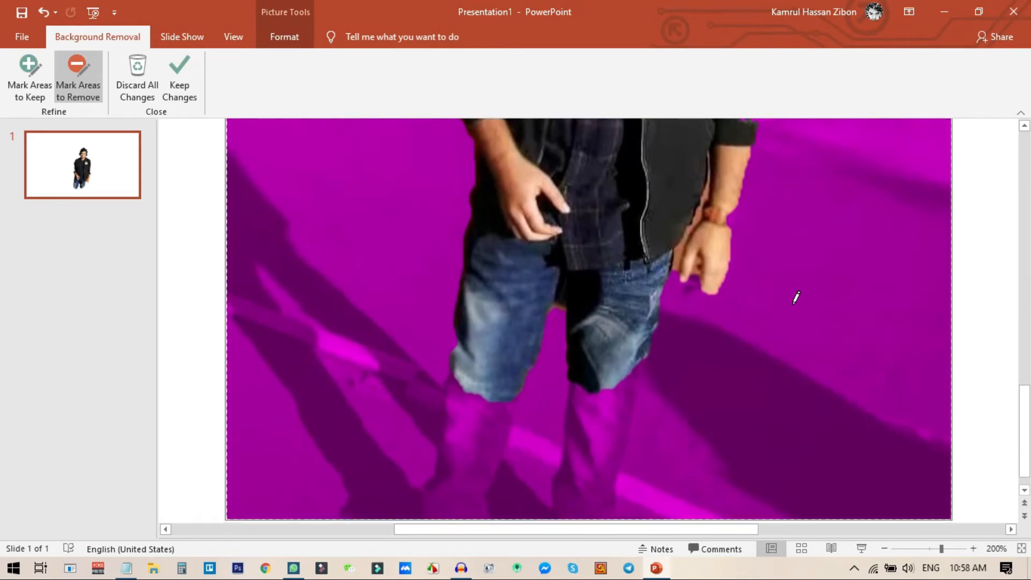
{"action": "scroll", "scroll_direction": "down", "scroll_amount": 3}
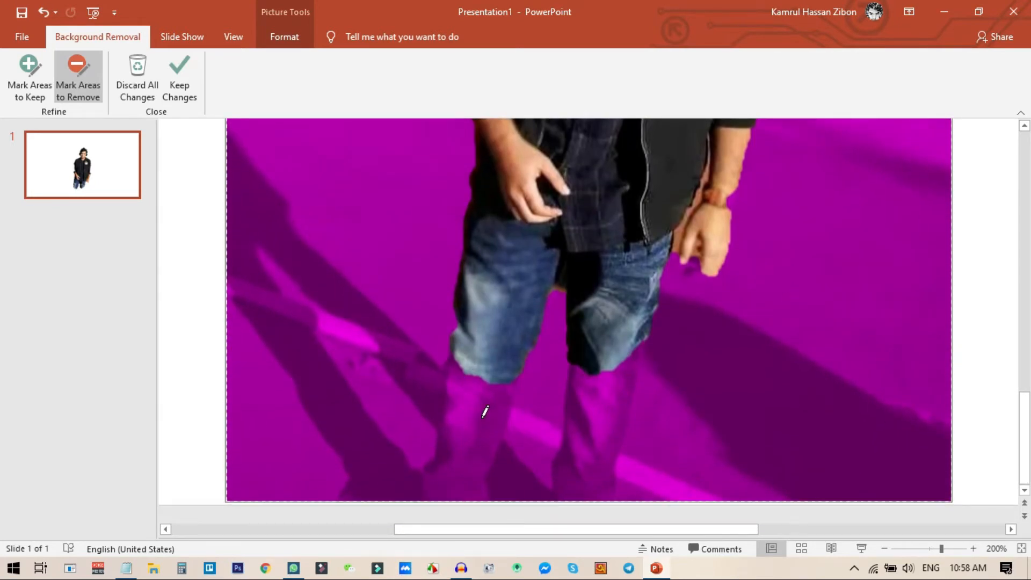
{"action": "mouse_move", "coordinate": [444, 401]}
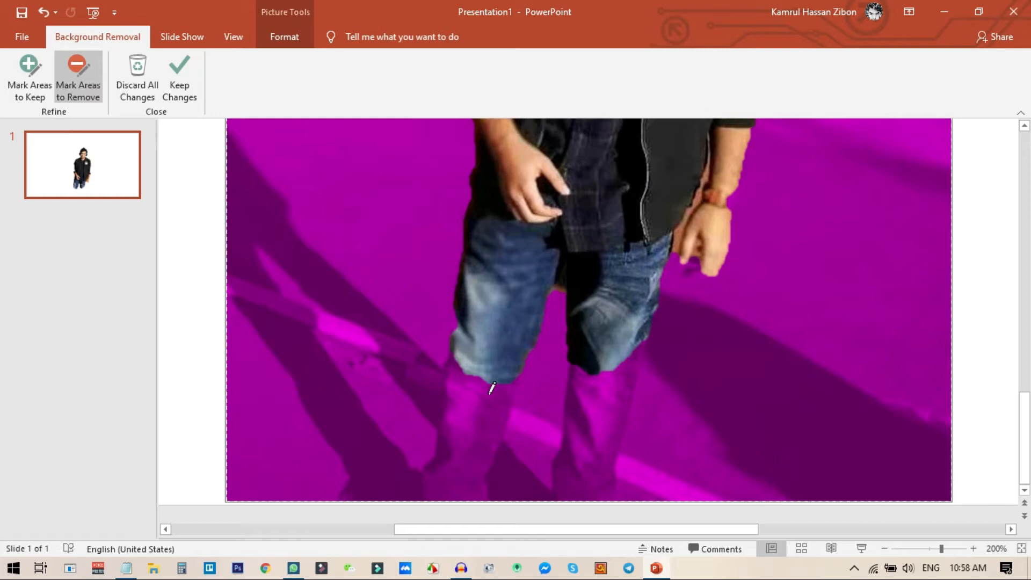
{"action": "mouse_move", "coordinate": [29, 78]}
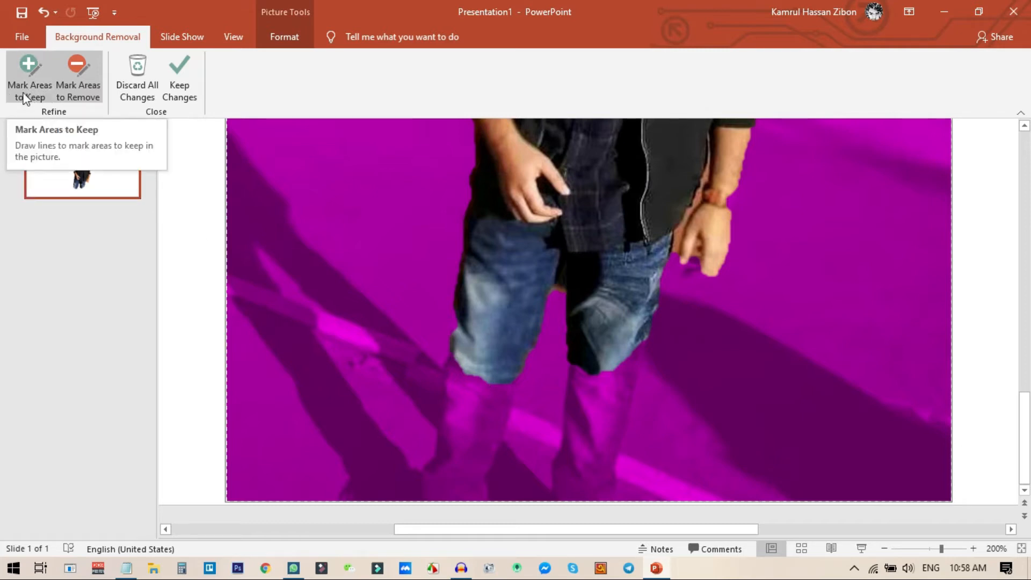
{"action": "mouse_move", "coordinate": [40, 92]}
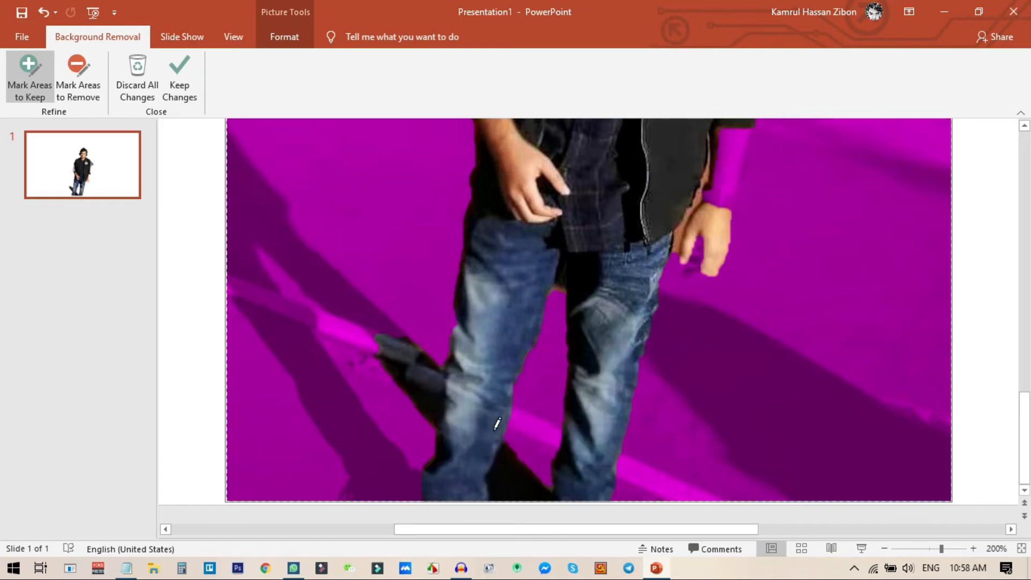
{"action": "mouse_move", "coordinate": [78, 194]}
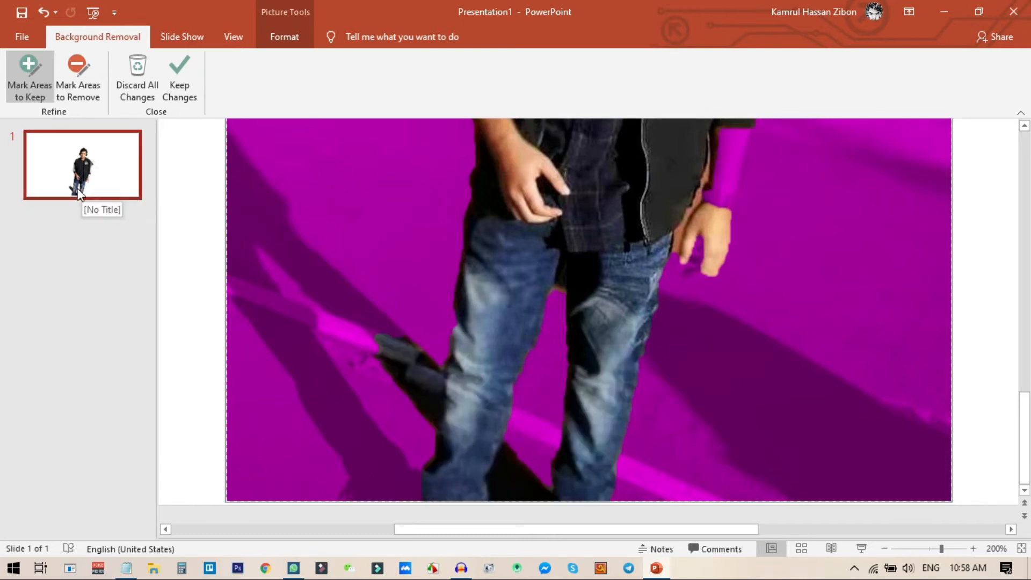
{"action": "mouse_move", "coordinate": [96, 182]}
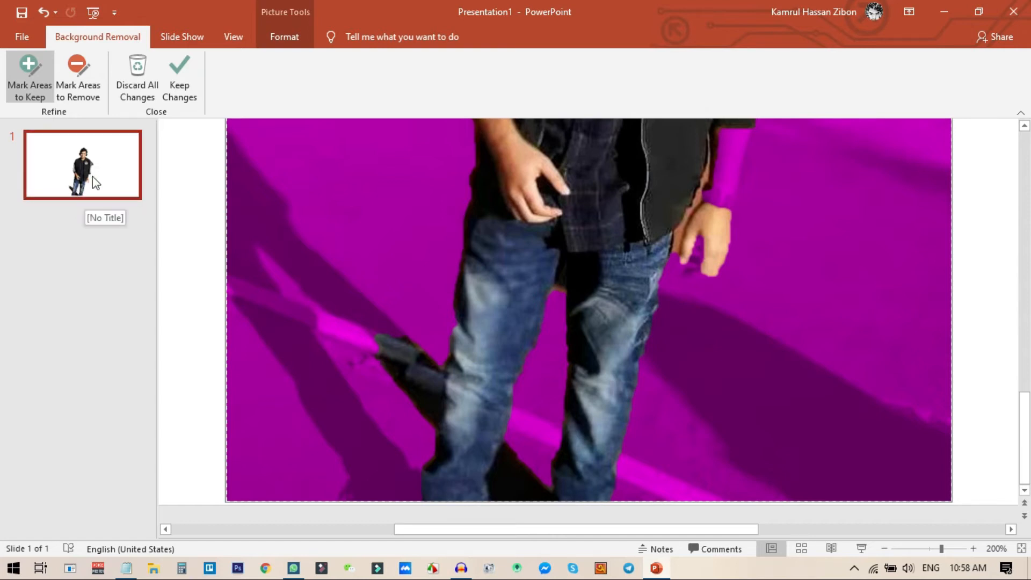
{"action": "mouse_move", "coordinate": [92, 186]}
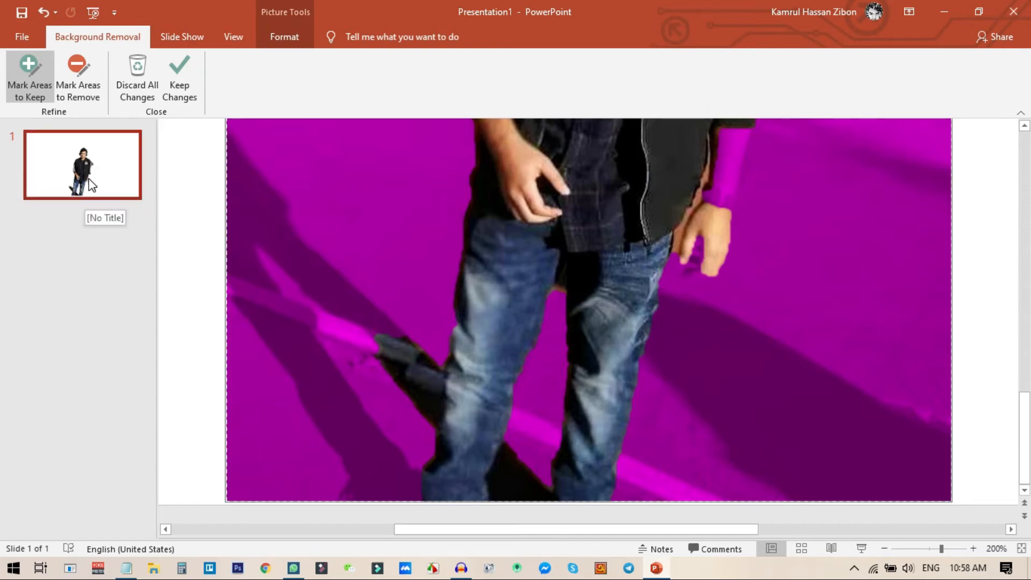
{"action": "mouse_move", "coordinate": [709, 269]}
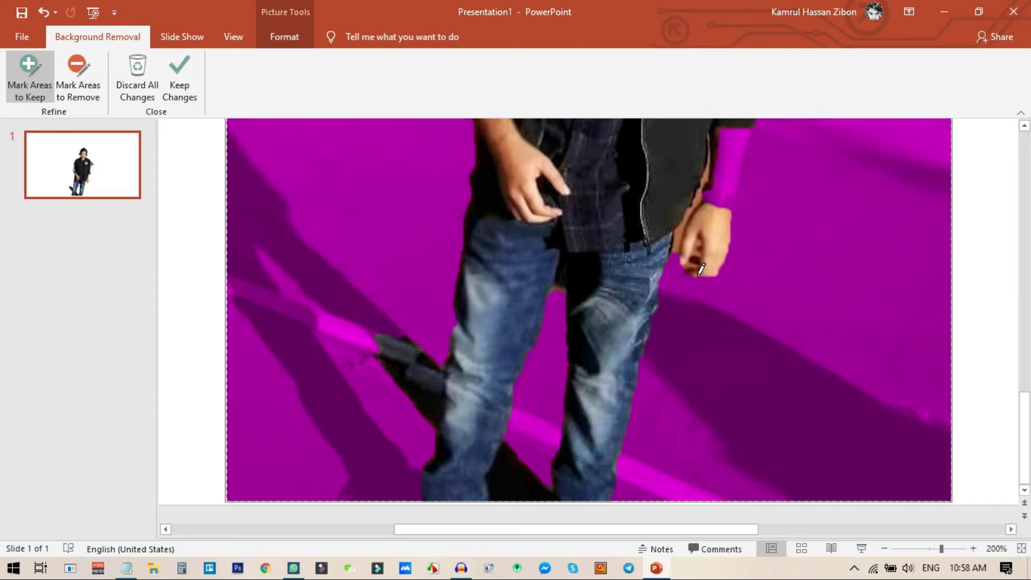
Mark the man's arm and wrist as areas to keep in the cut-out.
{"action": "left_click", "coordinate": [693, 274]}
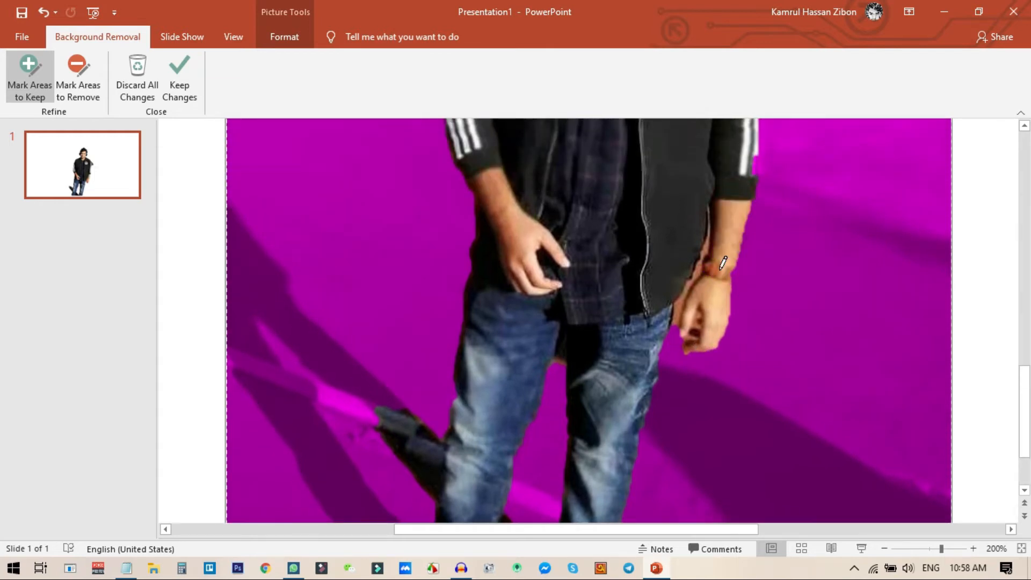
{"action": "scroll", "scroll_direction": "up", "scroll_amount": 3}
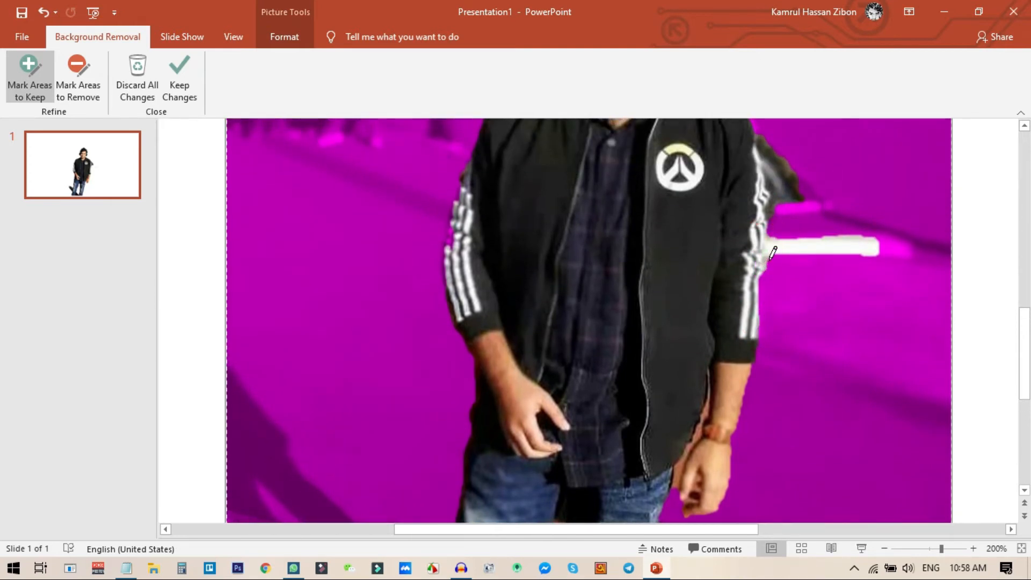
{"action": "scroll", "scroll_direction": "up", "scroll_amount": 3}
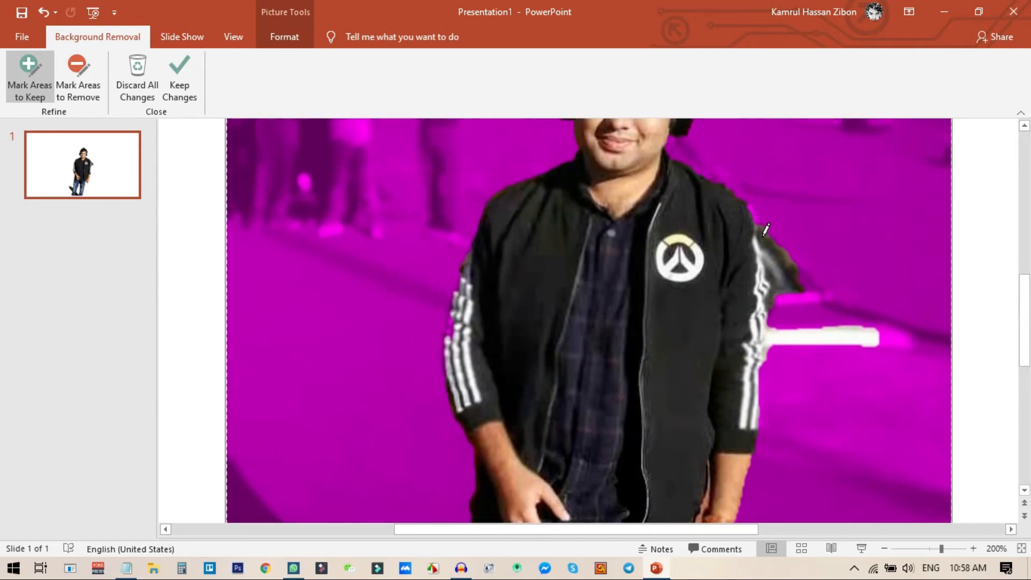
{"action": "mouse_move", "coordinate": [79, 78]}
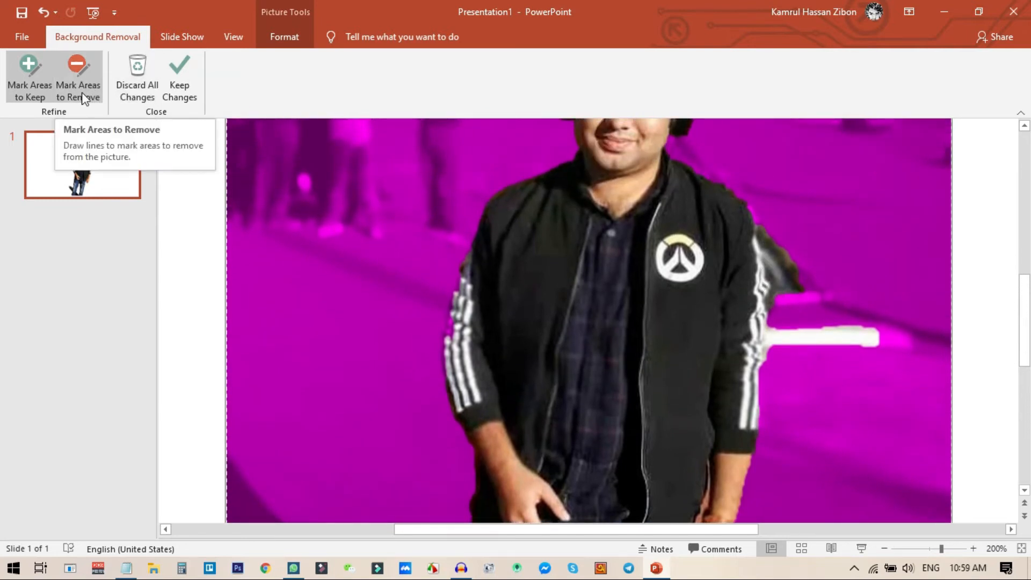
Mark the patch beside the right shoulder, the shadow by the left foot and the gap between the feet for removal.
{"action": "left_click", "coordinate": [79, 78]}
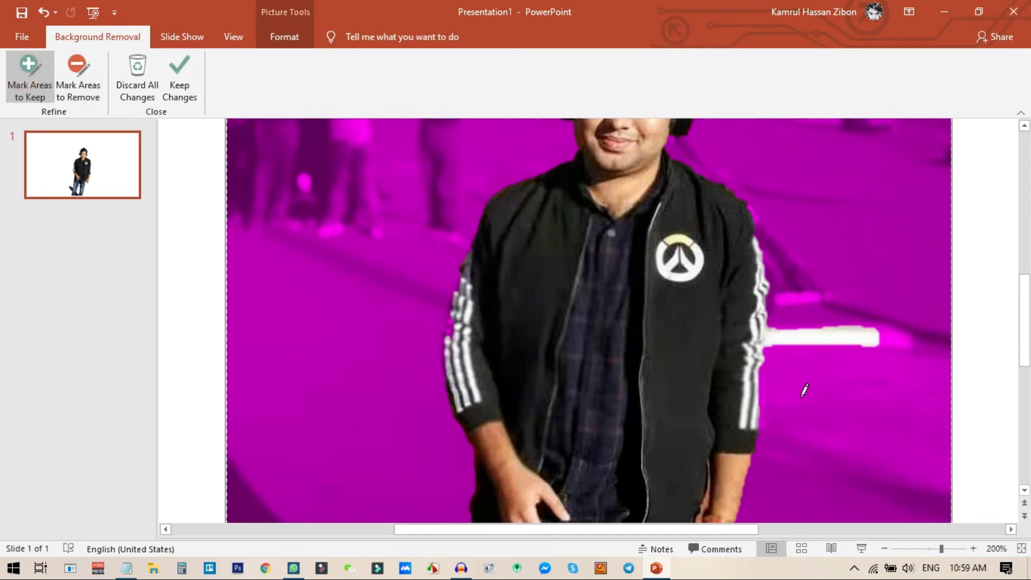
{"action": "left_click", "coordinate": [79, 78]}
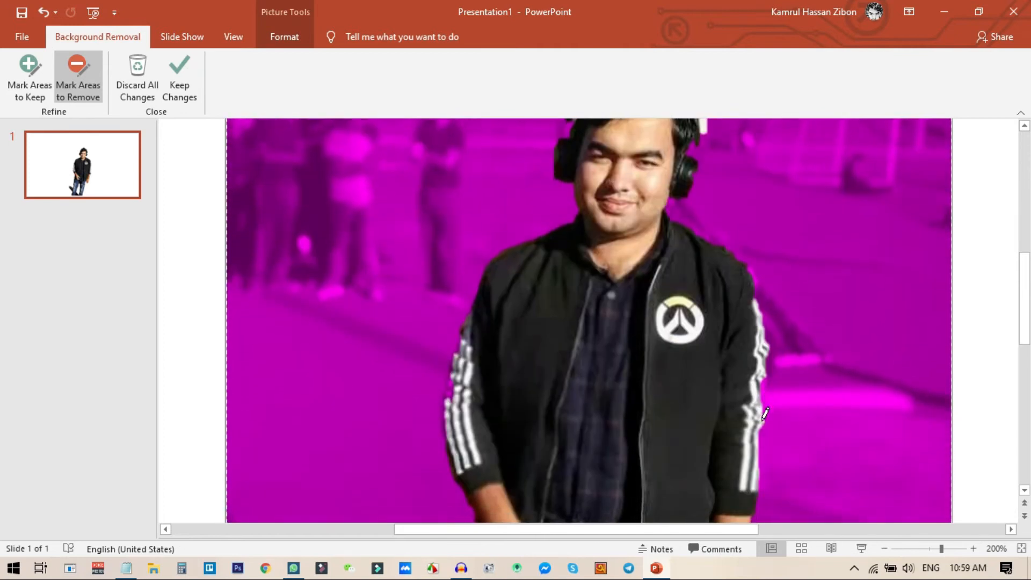
{"action": "scroll", "scroll_direction": "down", "scroll_amount": 3}
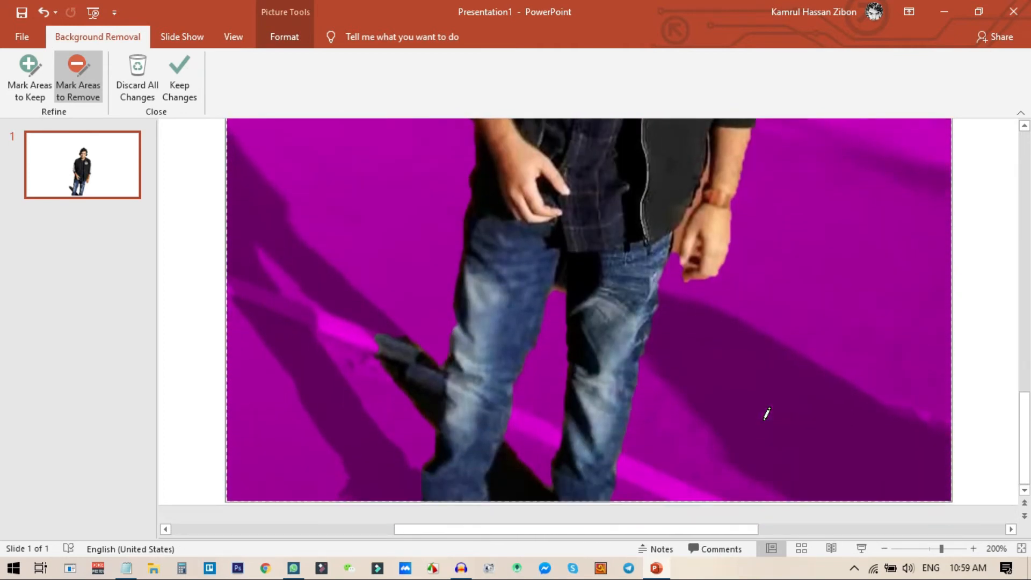
{"action": "mouse_move", "coordinate": [430, 380]}
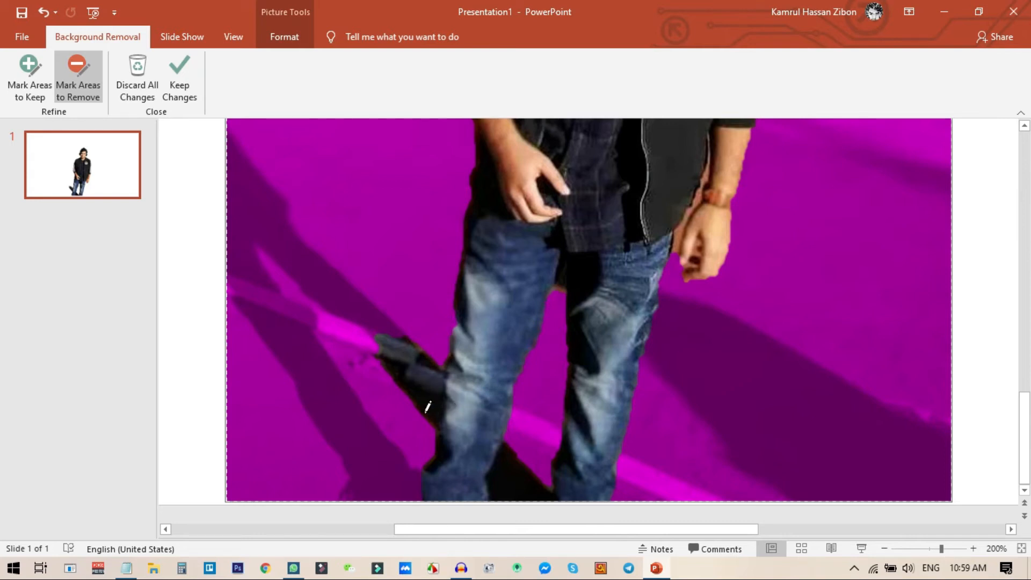
{"action": "left_click", "coordinate": [434, 366]}
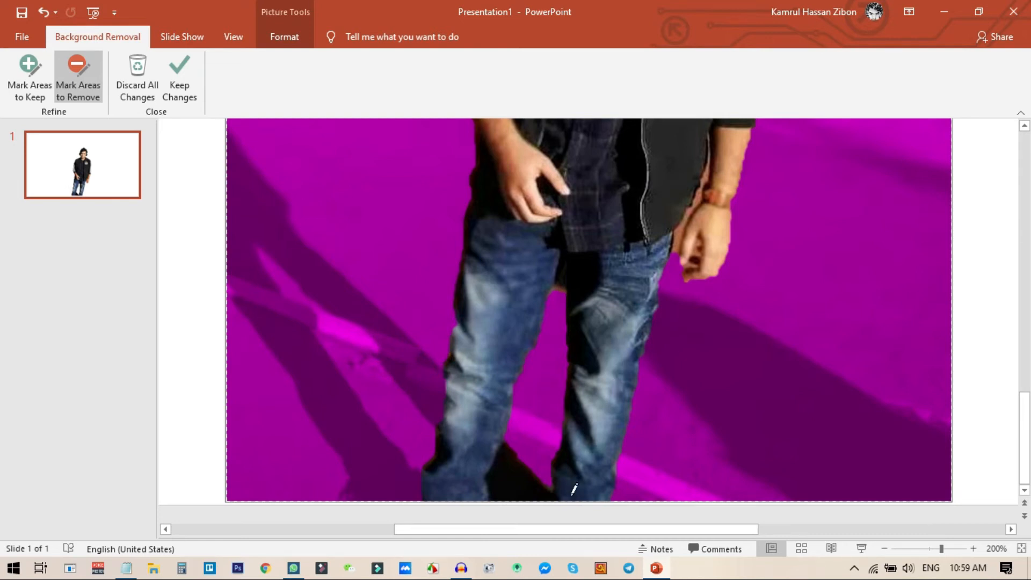
{"action": "left_click", "coordinate": [519, 476]}
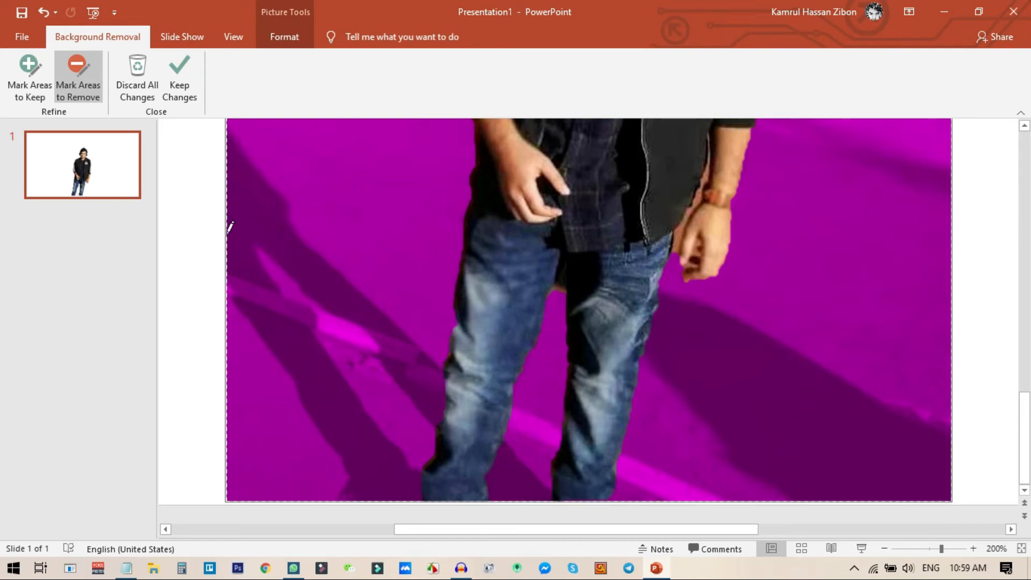
{"action": "mouse_move", "coordinate": [151, 183]}
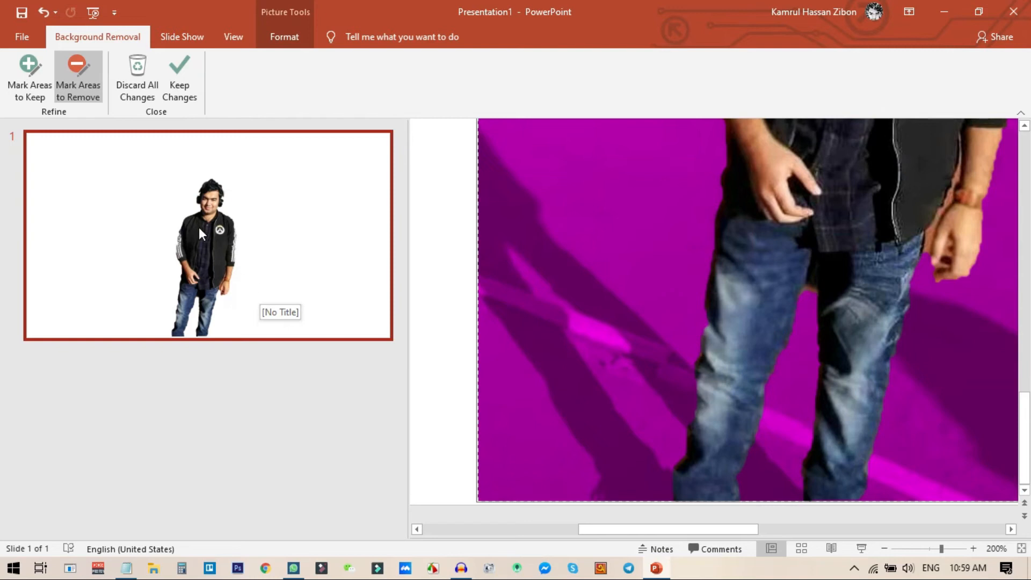
{"action": "mouse_move", "coordinate": [407, 260]}
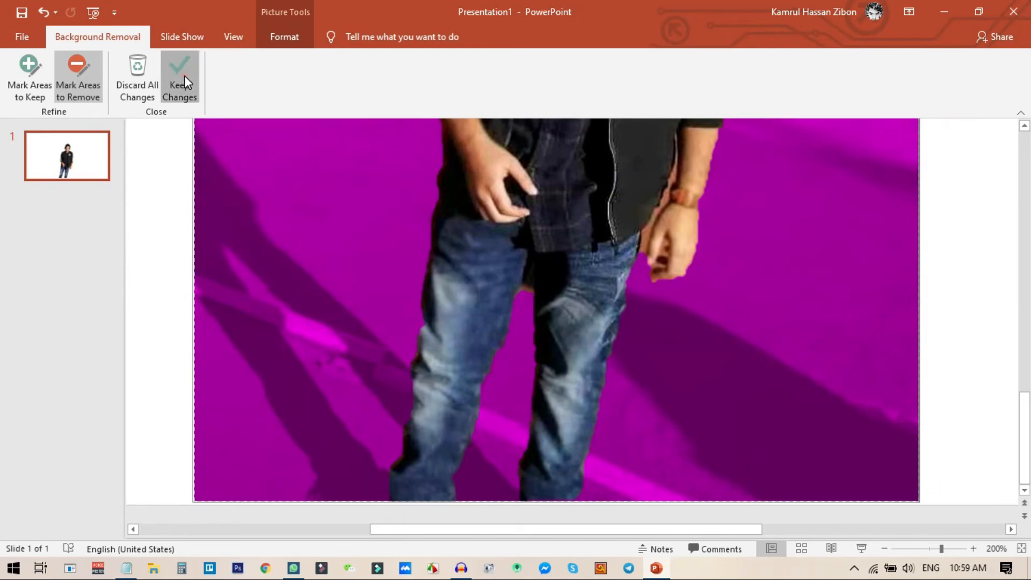
Keep the background removal changes and apply a Sharpen correction to the cut-out.
{"action": "left_click", "coordinate": [179, 78]}
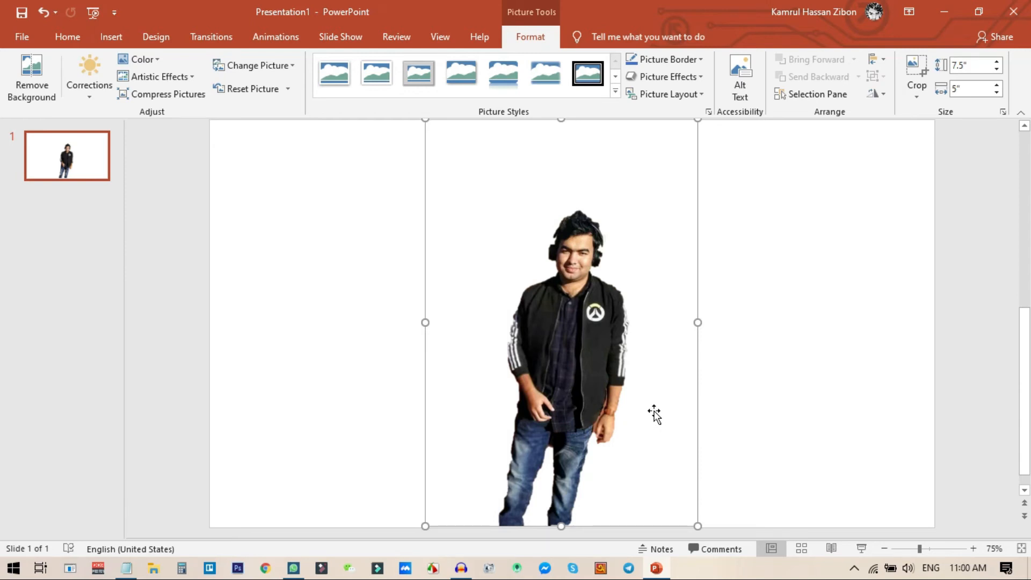
{"action": "mouse_move", "coordinate": [584, 330]}
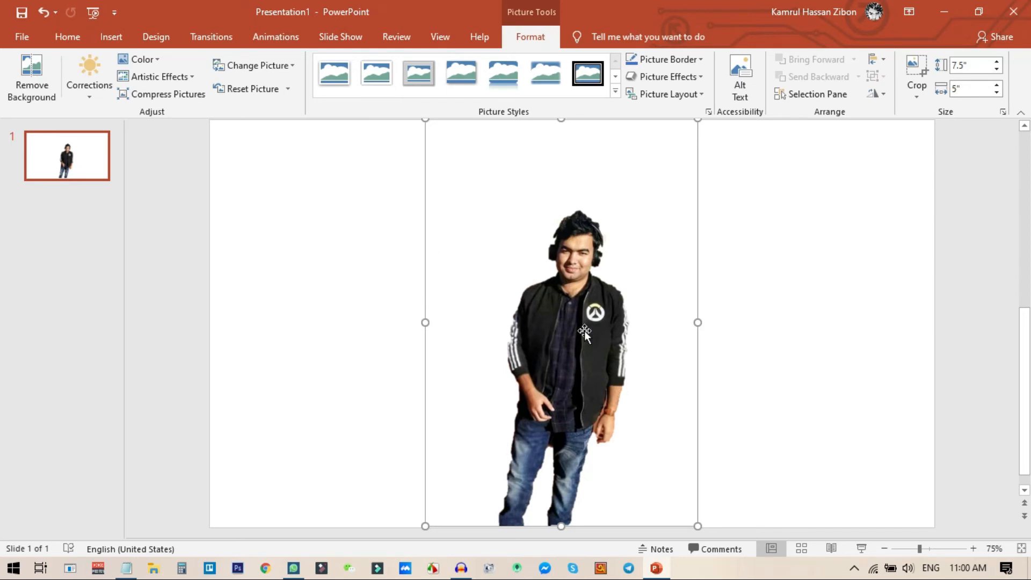
{"action": "mouse_move", "coordinate": [157, 77]}
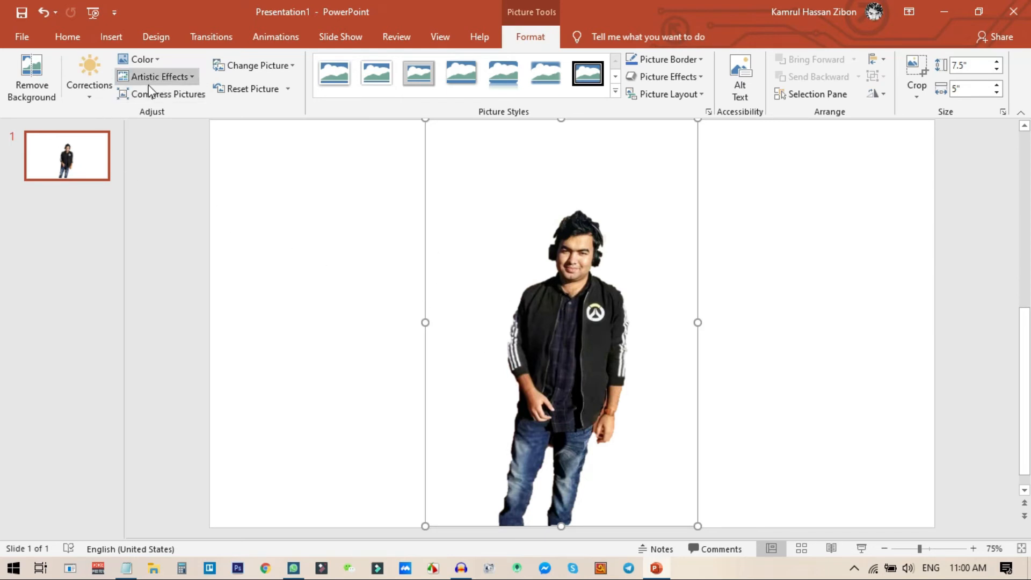
{"action": "left_click", "coordinate": [89, 77]}
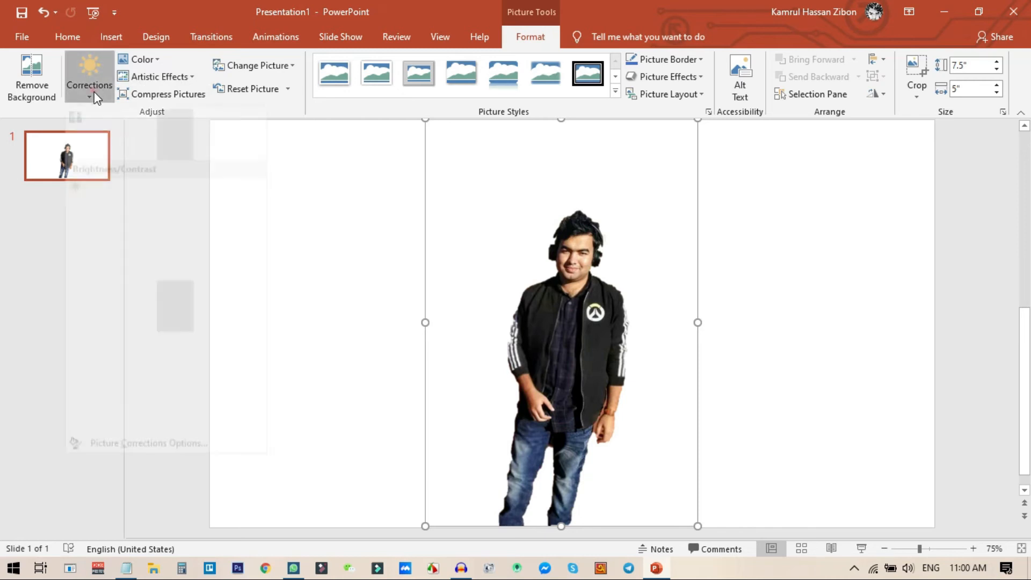
{"action": "left_click", "coordinate": [90, 75]}
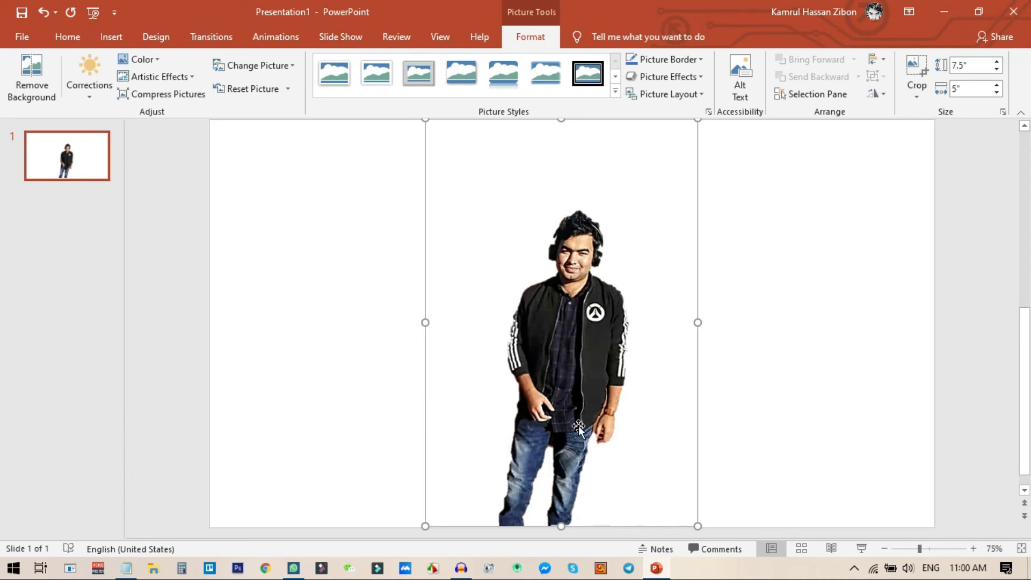
{"action": "mouse_move", "coordinate": [848, 156]}
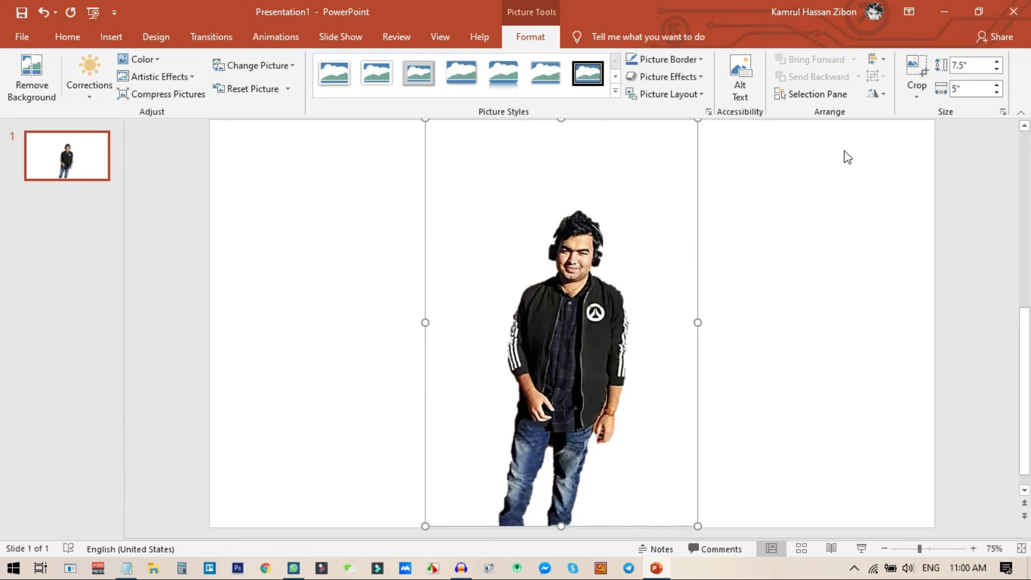
Crop the cut-out down to the man's head and shoulders, trimming away the legs.
{"action": "left_click", "coordinate": [916, 69]}
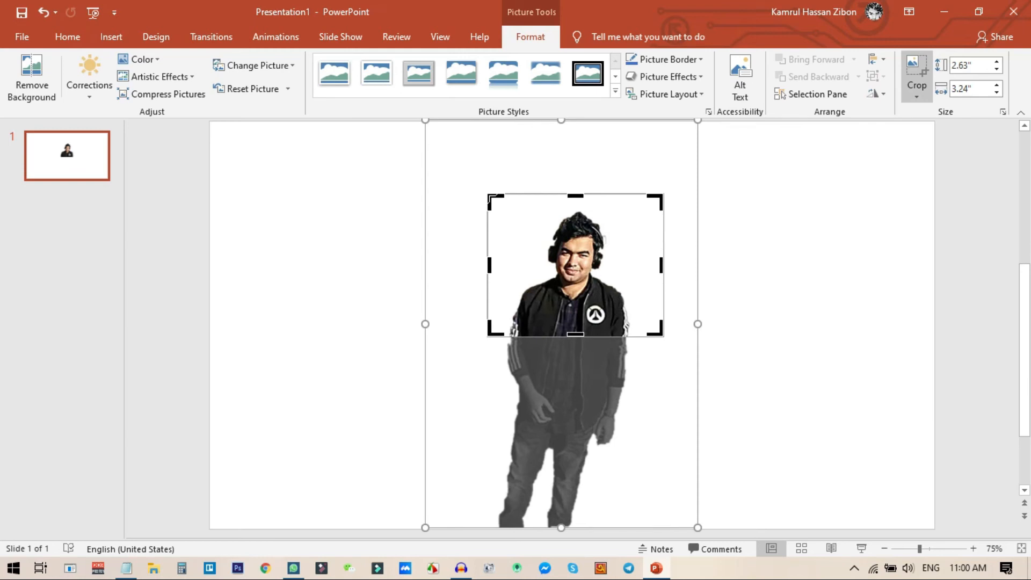
{"action": "left_click", "coordinate": [712, 342]}
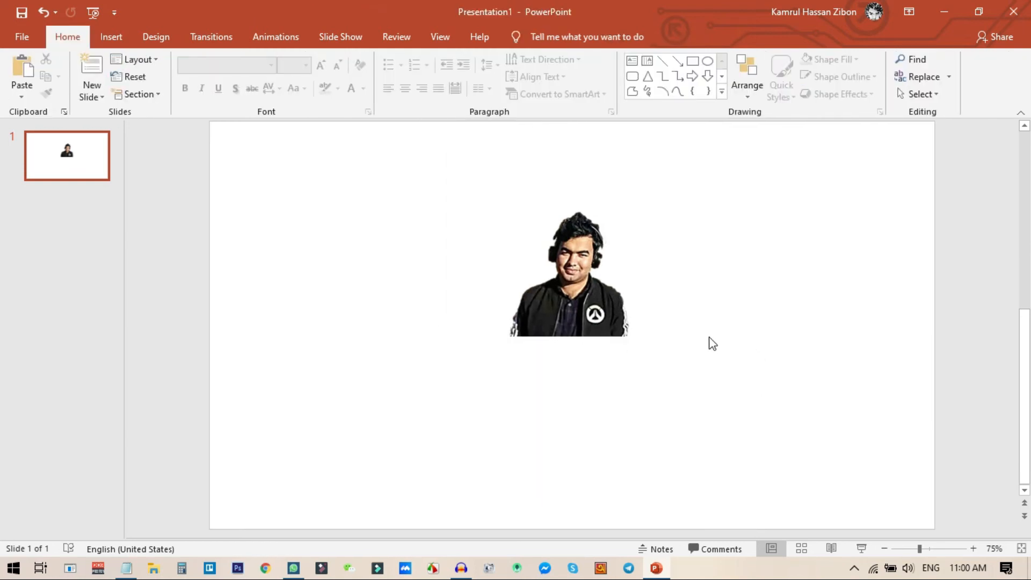
{"action": "mouse_move", "coordinate": [684, 373]}
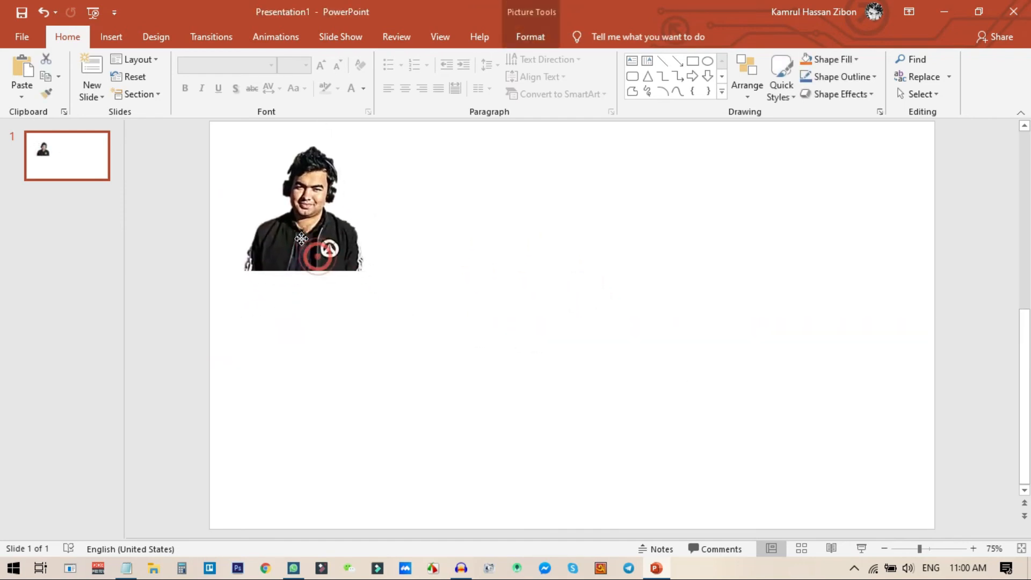
Place the portrait lower on the slide's left side and show the Design themes.
{"action": "left_click", "coordinate": [309, 239]}
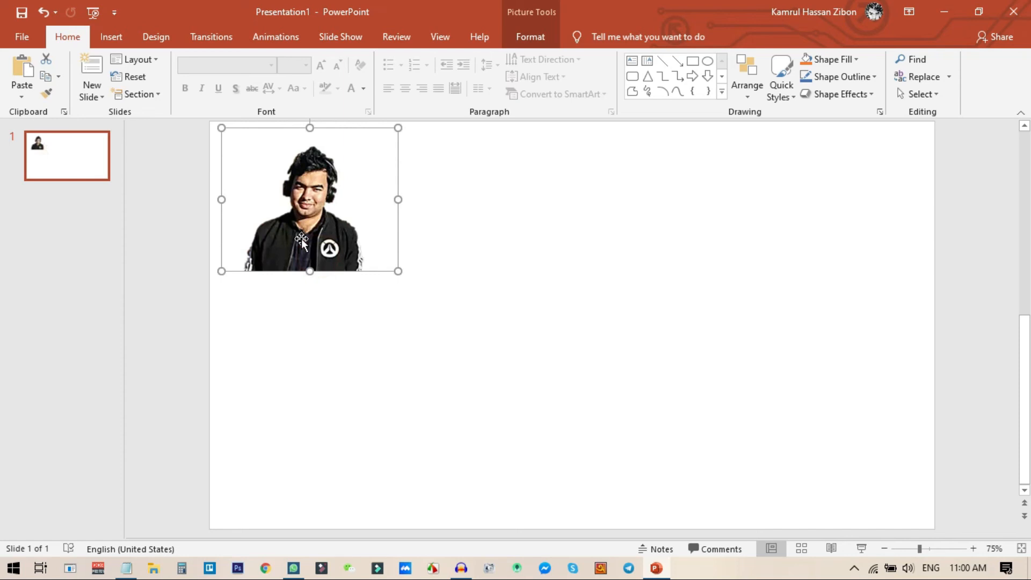
{"action": "mouse_move", "coordinate": [309, 233]}
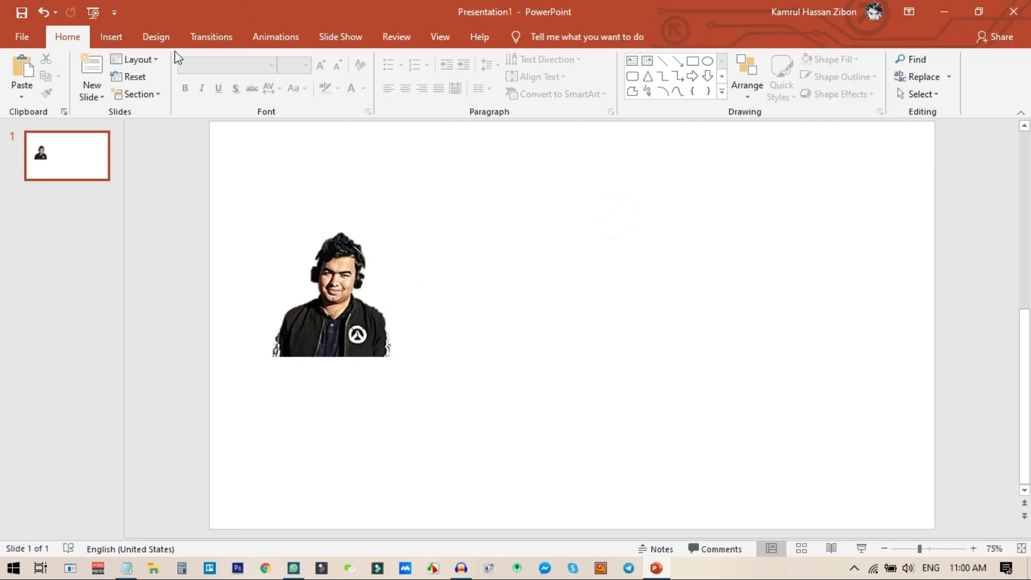
{"action": "left_click", "coordinate": [155, 37]}
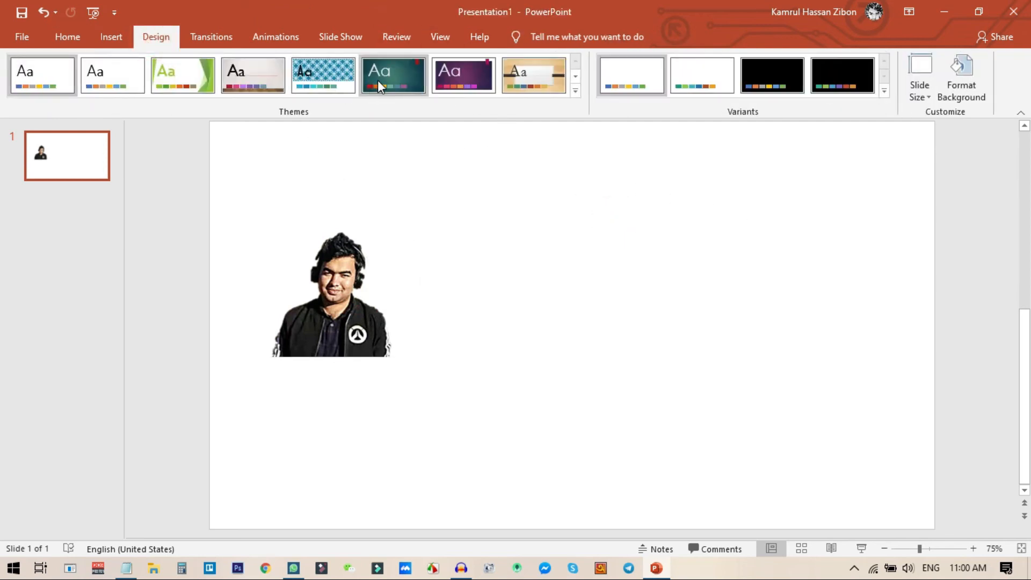